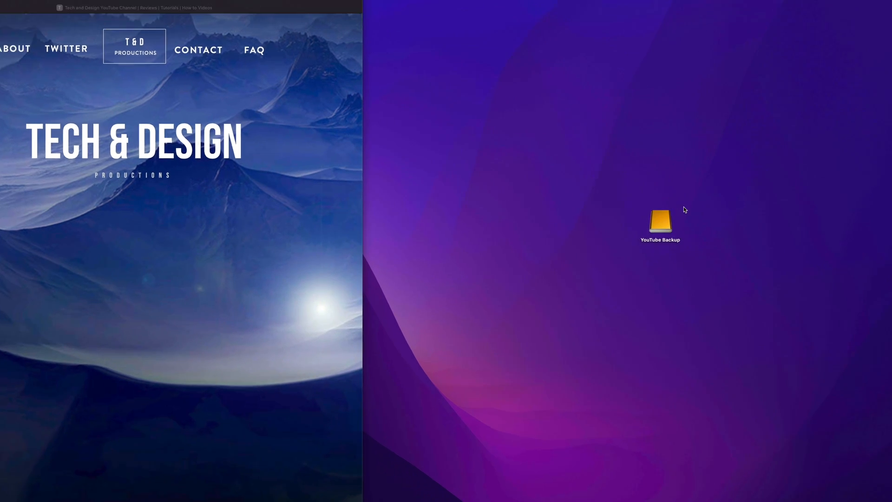
# Open the YouTube Backup drive in a Finder window from the desktop.
pyautogui.doubleClick(659, 221)
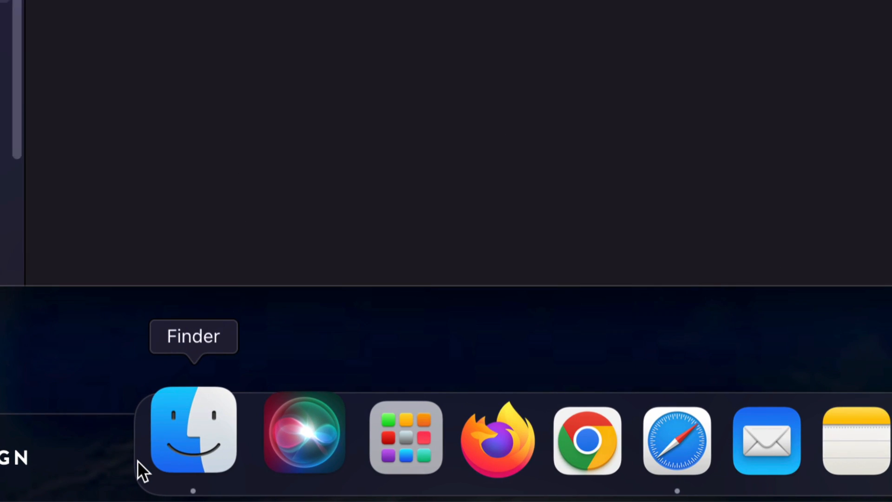
pyautogui.click(187, 436)
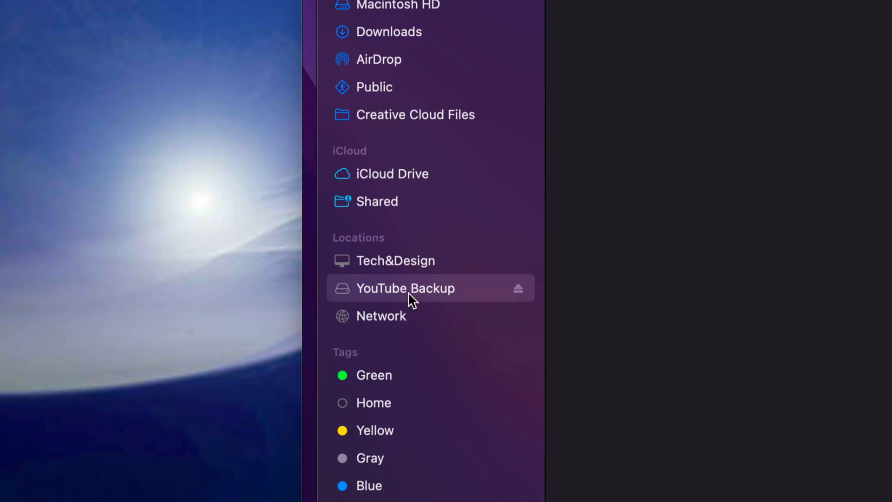
pyautogui.moveTo(381, 305)
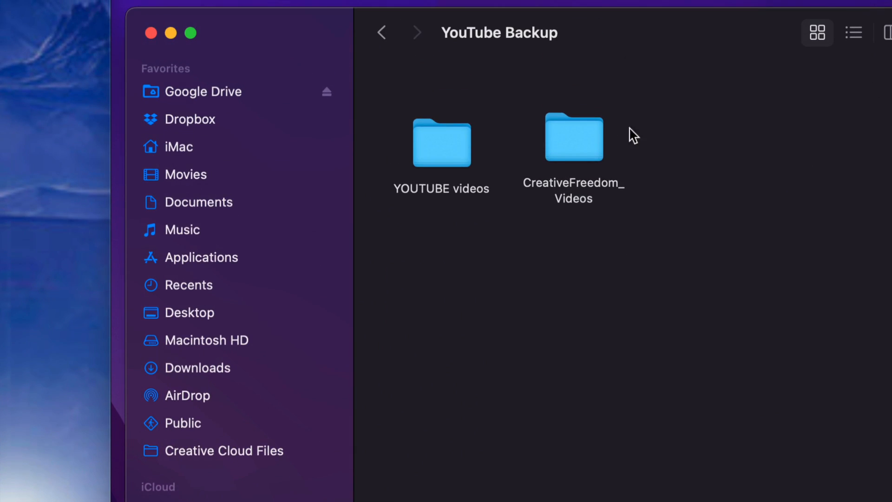
# Open the CreativeFreedom_Videos folder to list its drone and walking clips.
pyautogui.click(573, 137)
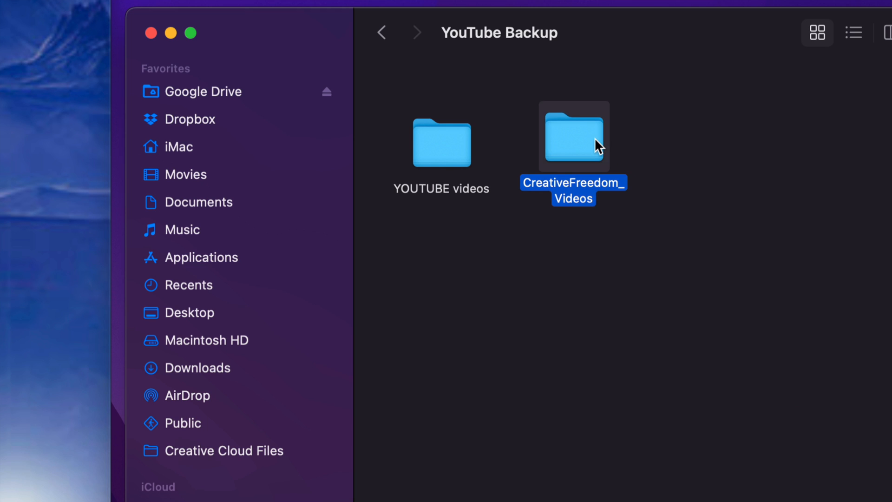
pyautogui.doubleClick(573, 137)
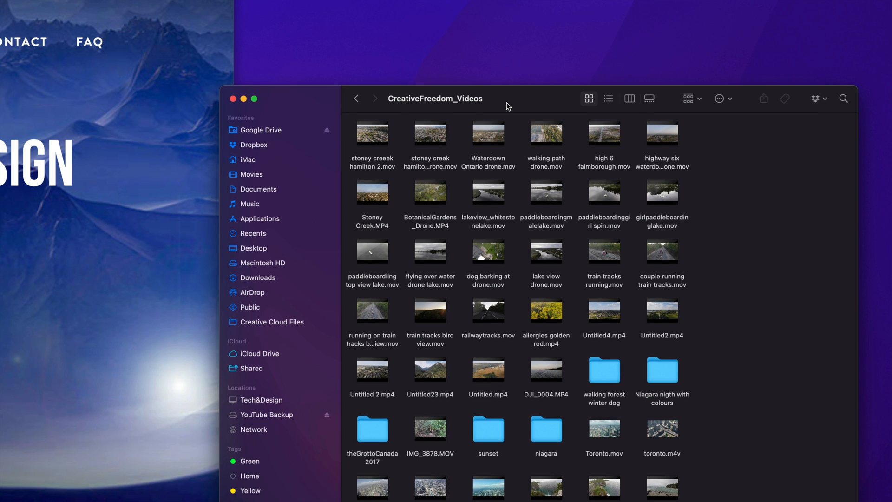
pyautogui.moveTo(661, 192)
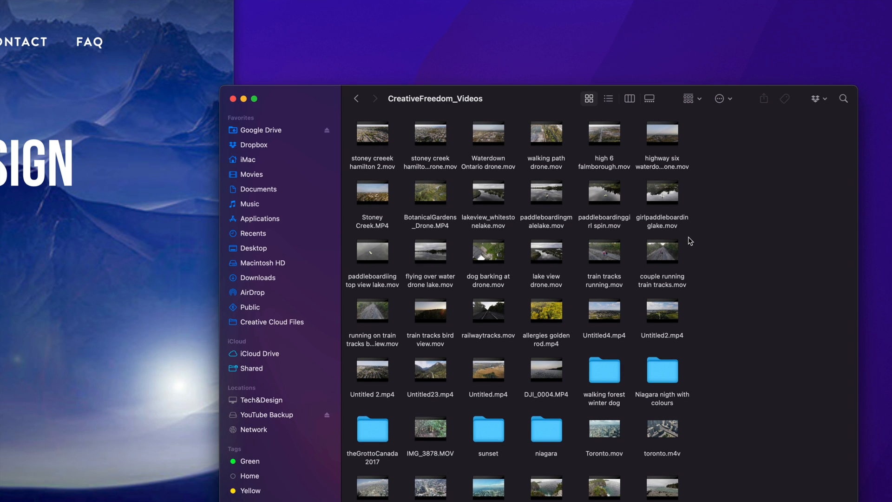
pyautogui.moveTo(634, 152)
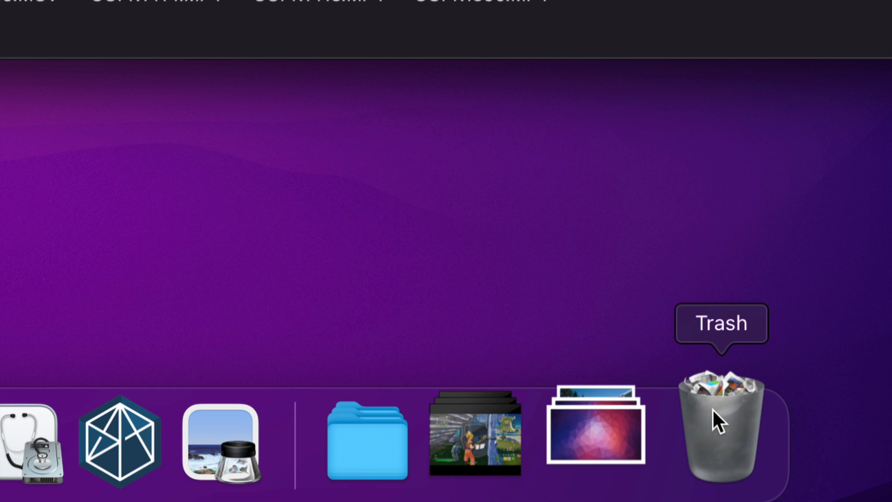
# Empty the Trash from the Dock to permanently delete the removed clips.
pyautogui.rightClick(720, 426)
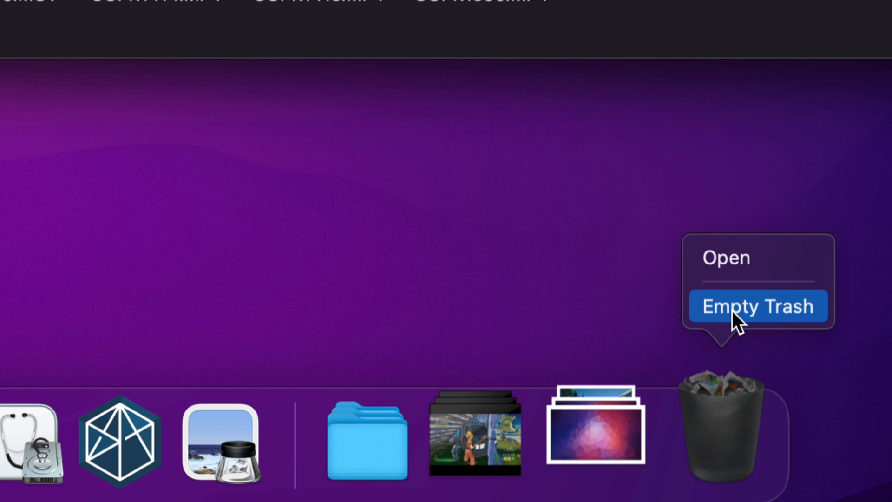
pyautogui.click(757, 306)
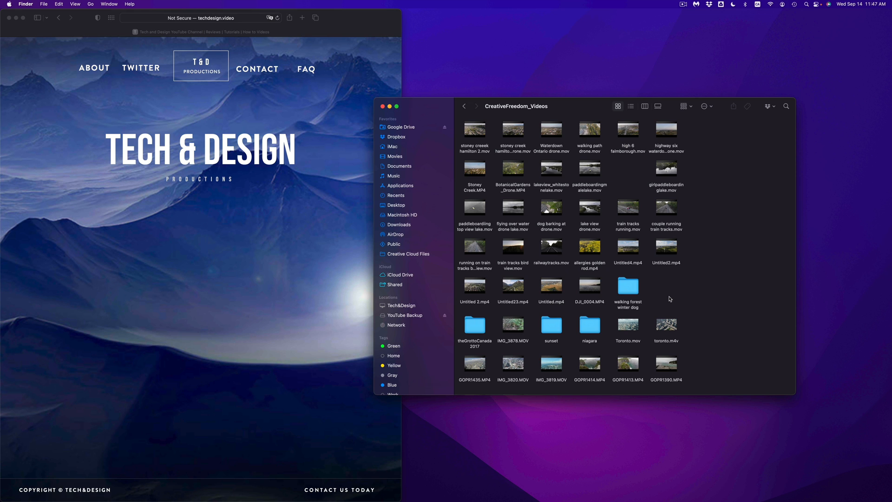
pyautogui.moveTo(698, 331)
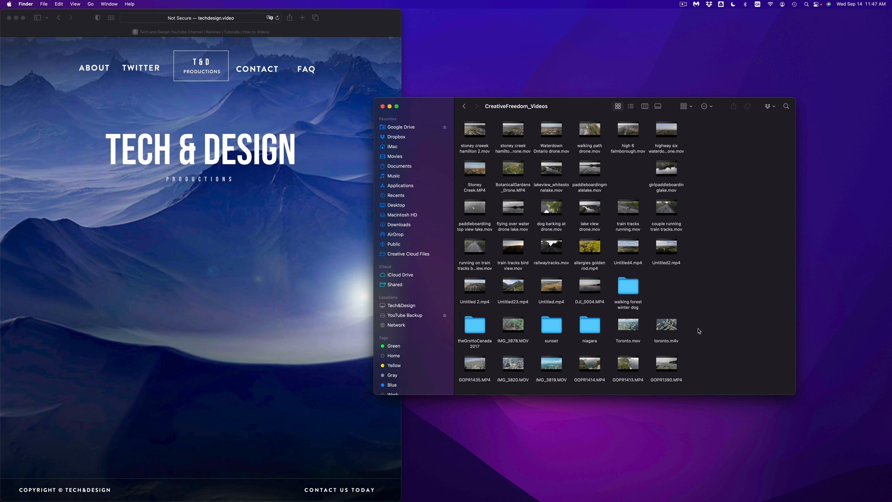
# Move toronto.m4v from CreativeFreedom_Videos into the Trash in the Dock.
pyautogui.click(665, 325)
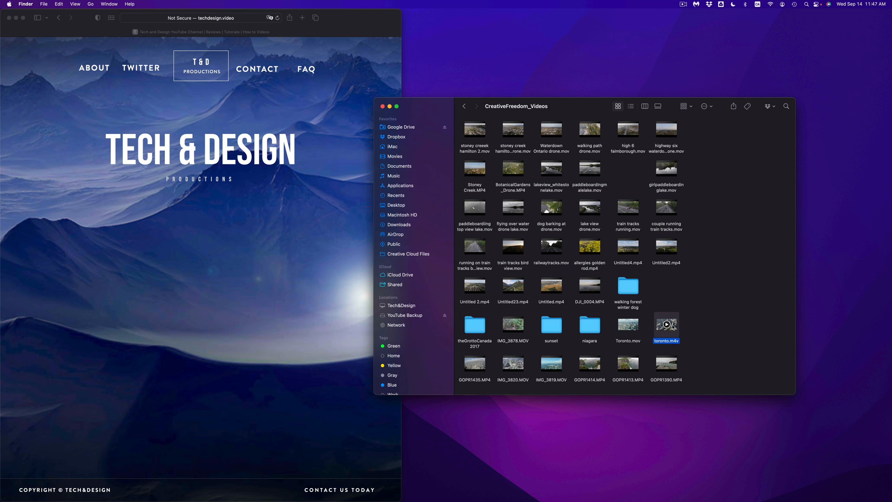
pyautogui.moveTo(665, 328); pyautogui.dragTo(751, 472)
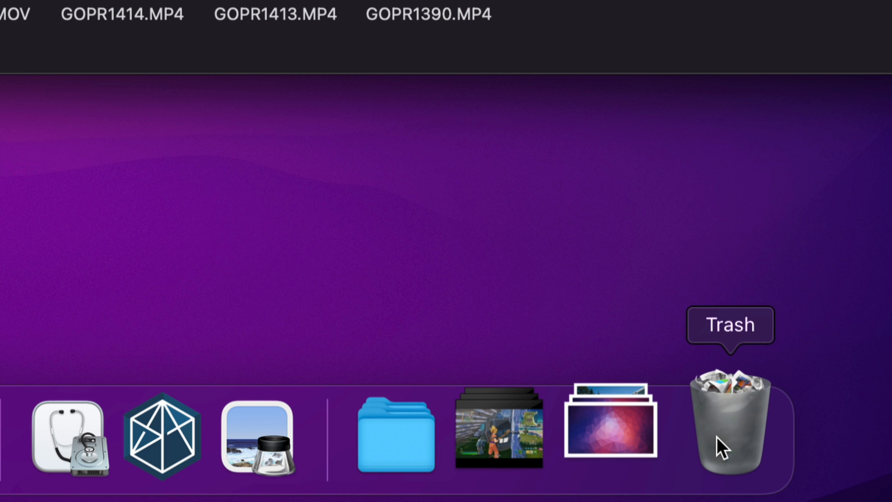
pyautogui.click(730, 420)
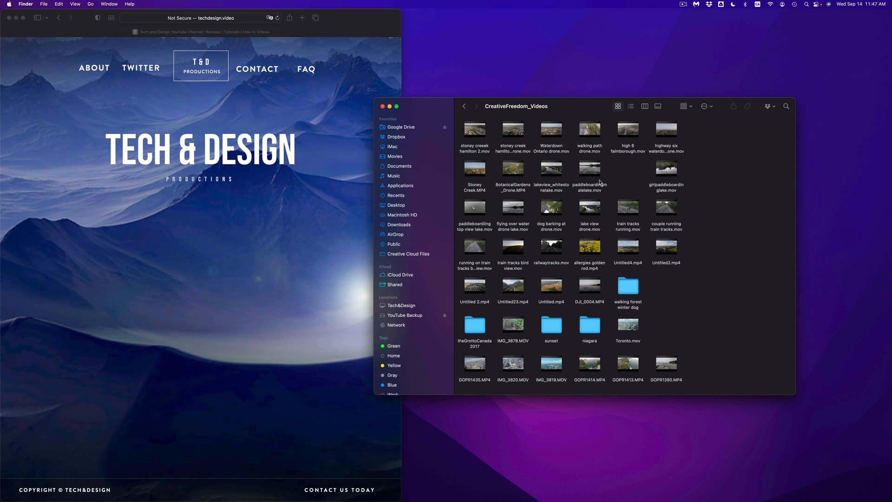
pyautogui.click(549, 322)
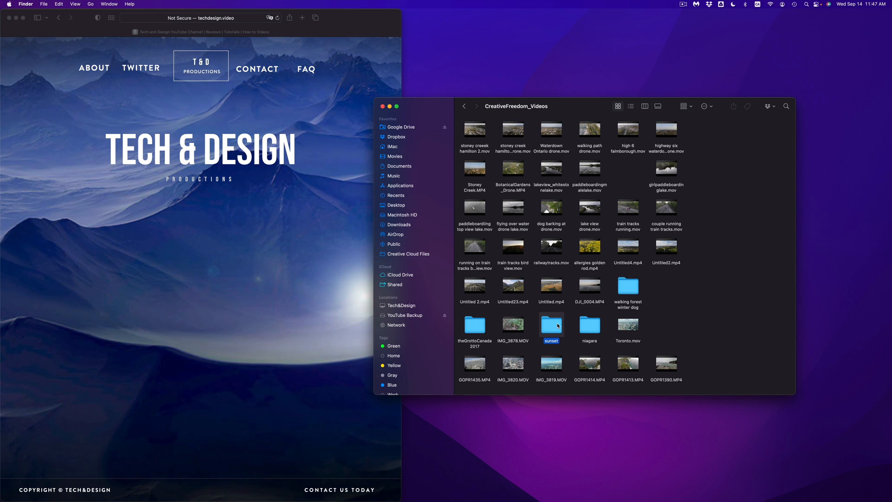
pyautogui.doubleClick(550, 325)
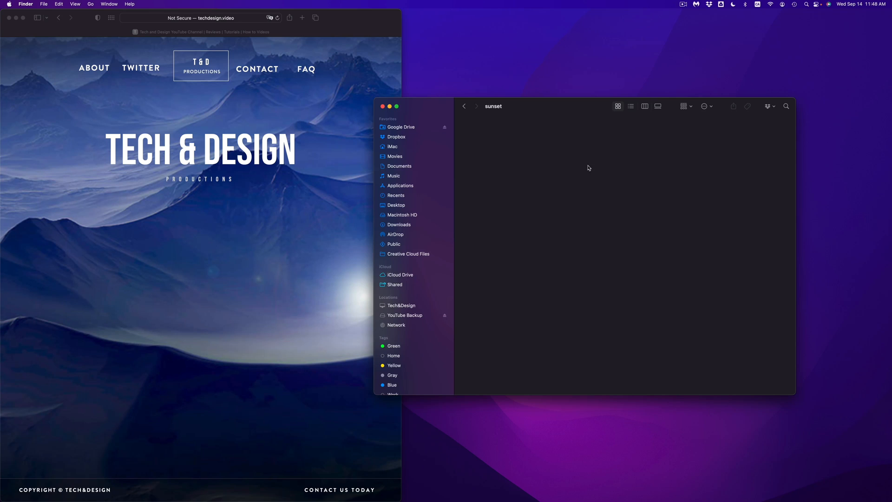
pyautogui.click(464, 105)
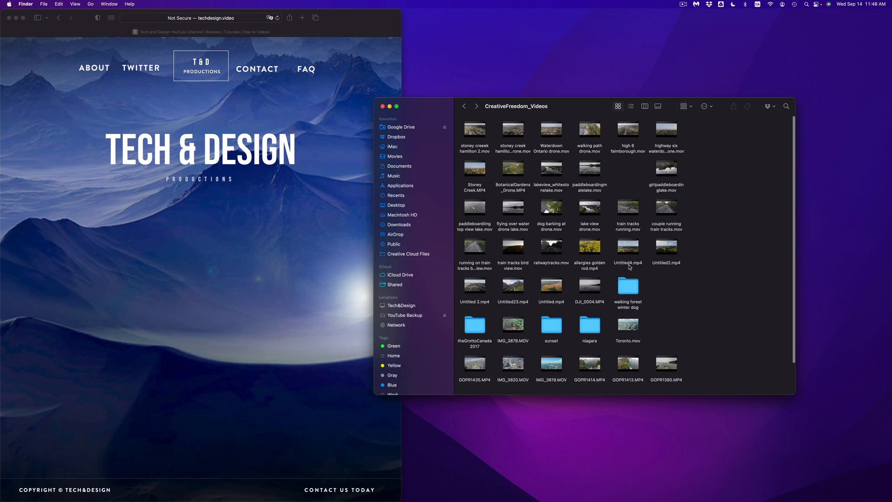
pyautogui.doubleClick(475, 324)
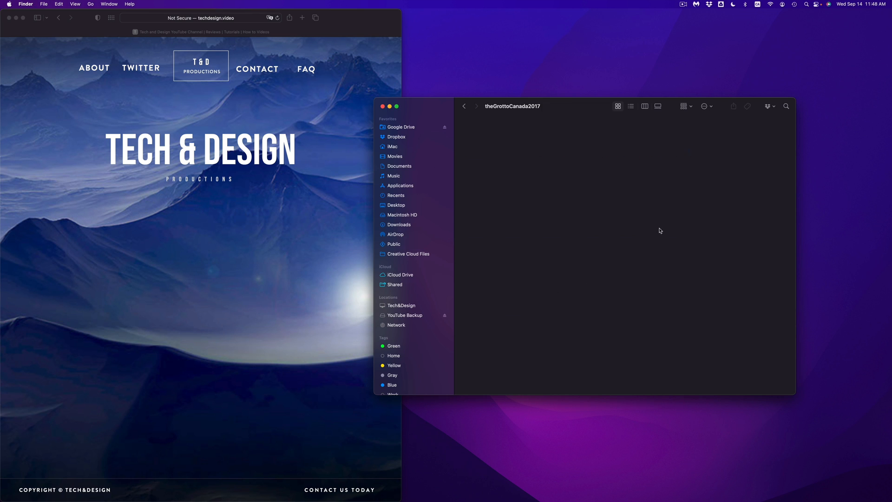
pyautogui.click(464, 106)
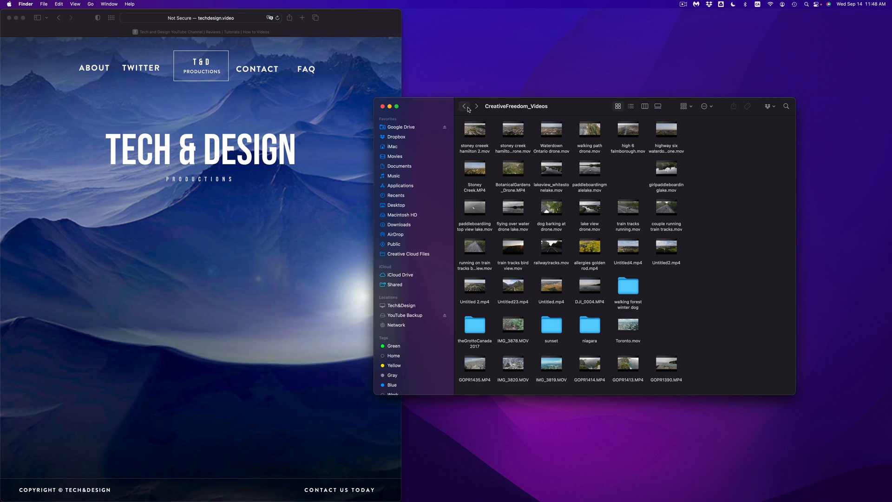
# Check the YOUTUBE videos folder's Get Info (7.97 TB, 9,897 items) on YouTube Backup, then close it.
pyautogui.click(394, 195)
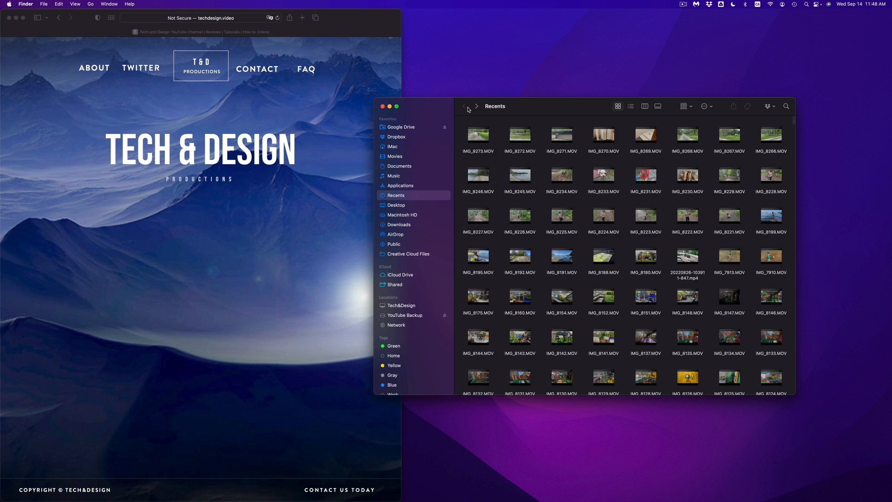
pyautogui.click(404, 314)
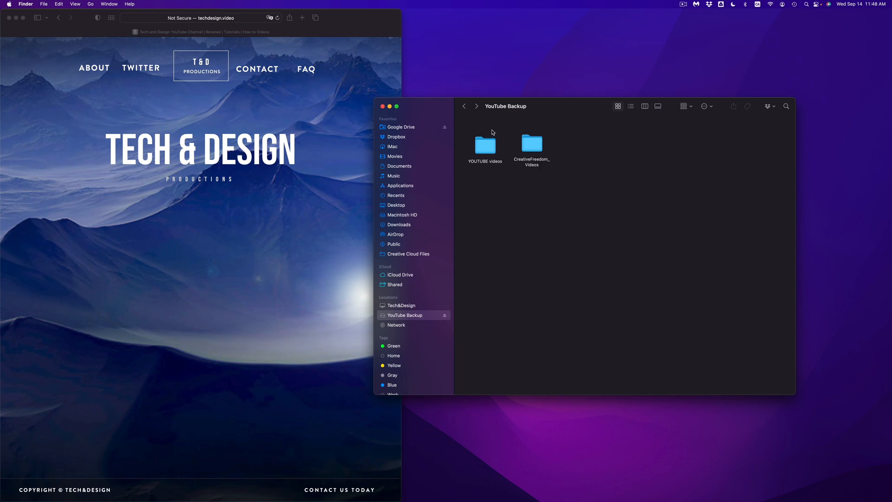
pyautogui.rightClick(484, 145)
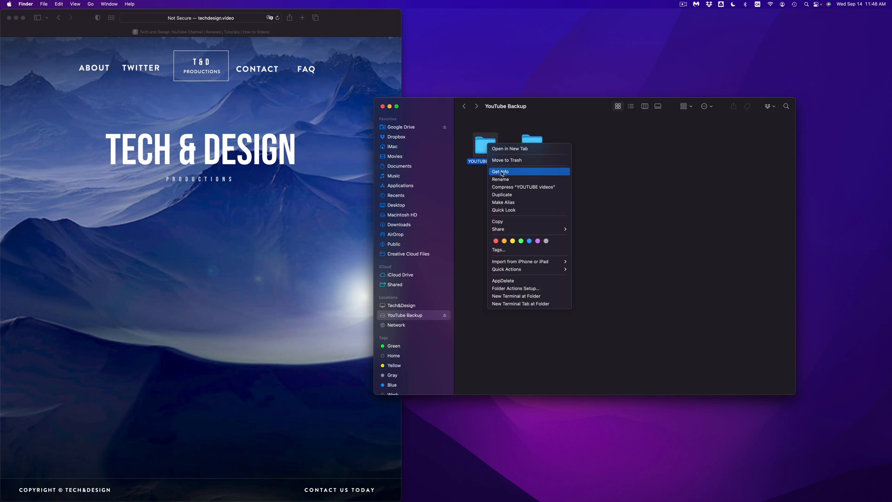
pyautogui.click(501, 171)
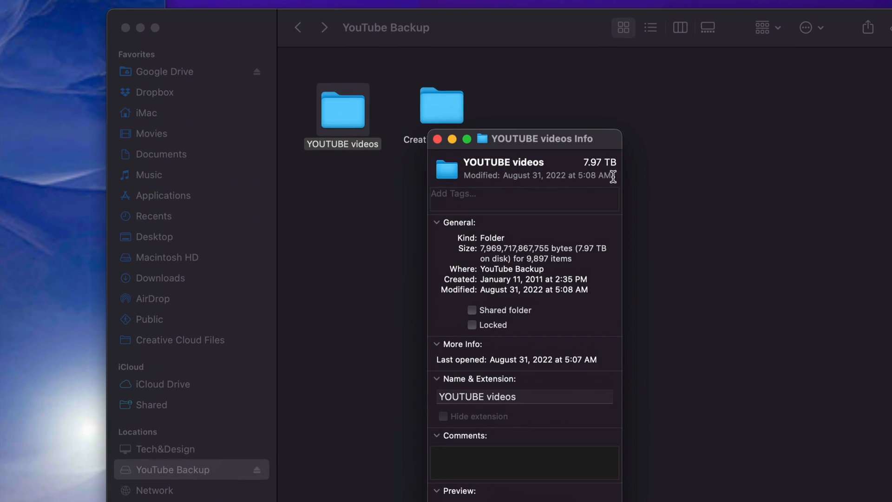
pyautogui.moveTo(584, 168)
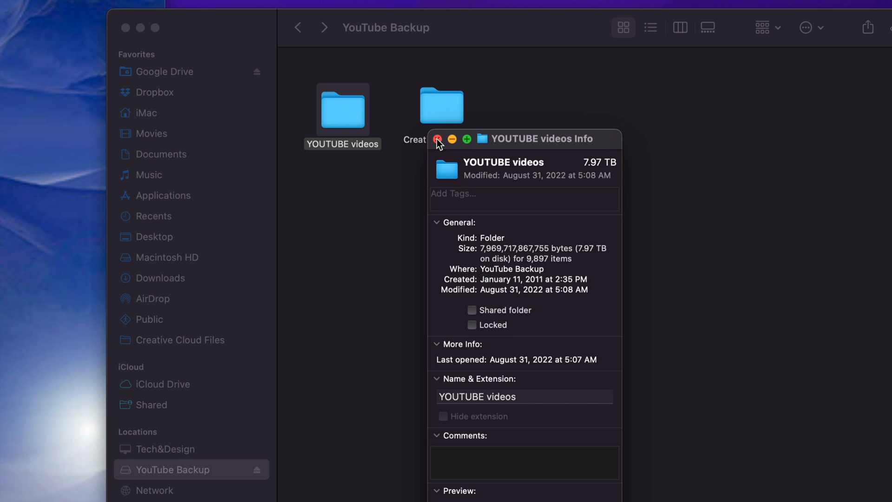
pyautogui.click(437, 138)
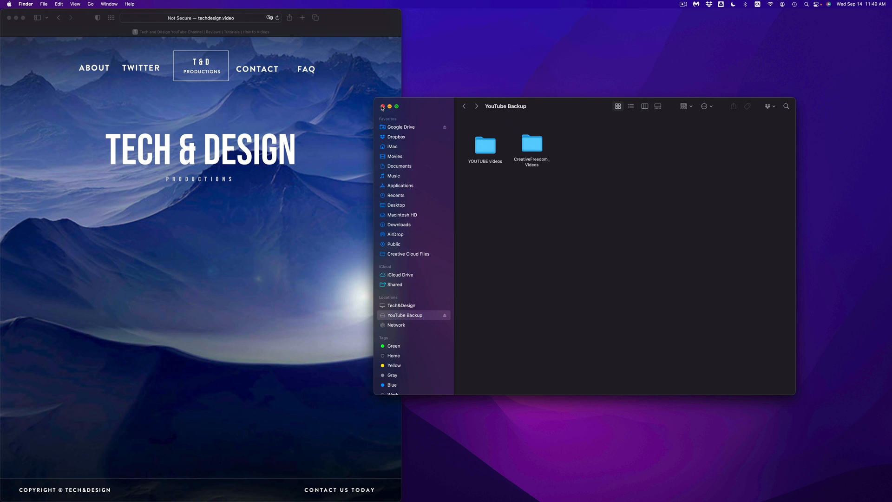
# Close the Finder window and view Get Info for the YouTube Backup drive on the desktop.
pyautogui.click(382, 106)
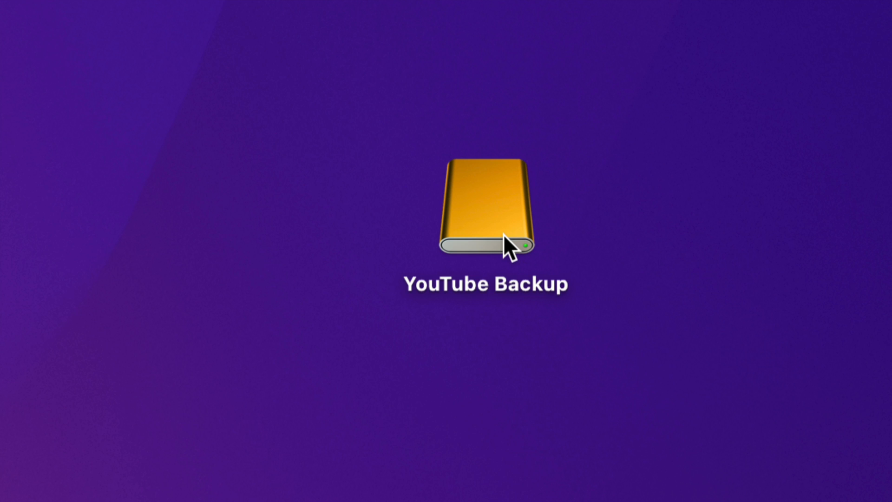
pyautogui.rightClick(506, 244)
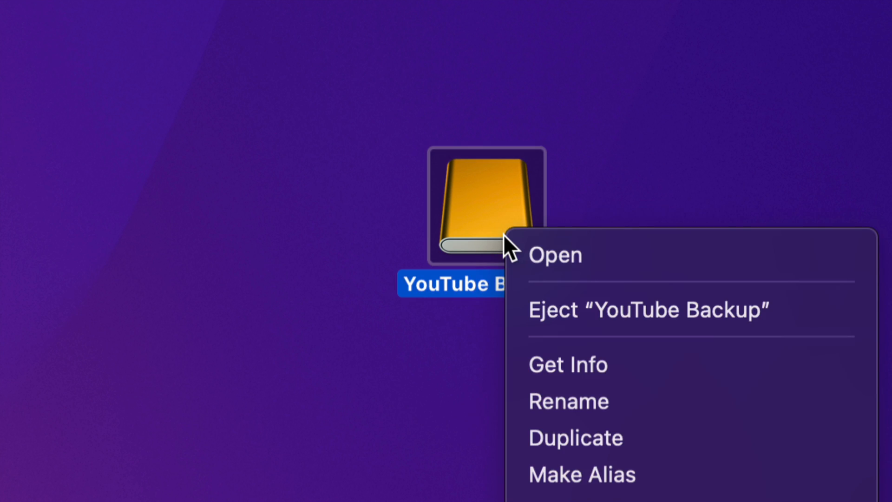
pyautogui.moveTo(580, 375)
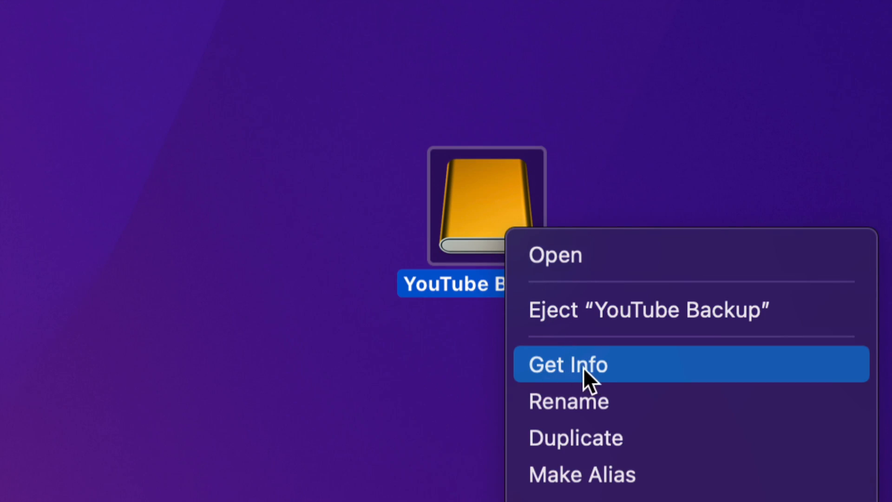
pyautogui.click(566, 364)
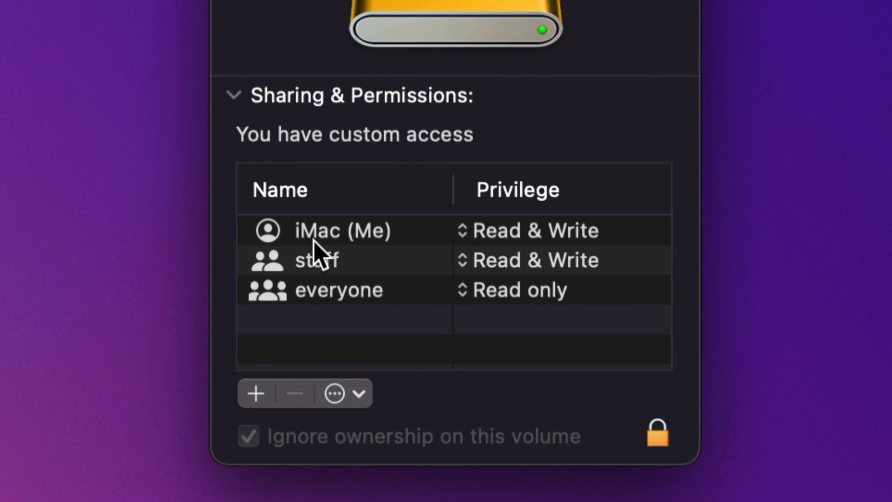
pyautogui.moveTo(310, 250)
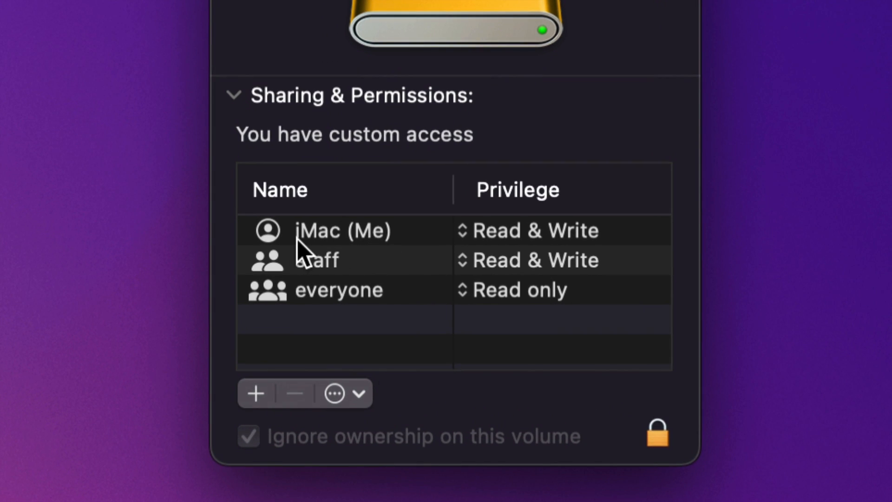
pyautogui.moveTo(396, 259)
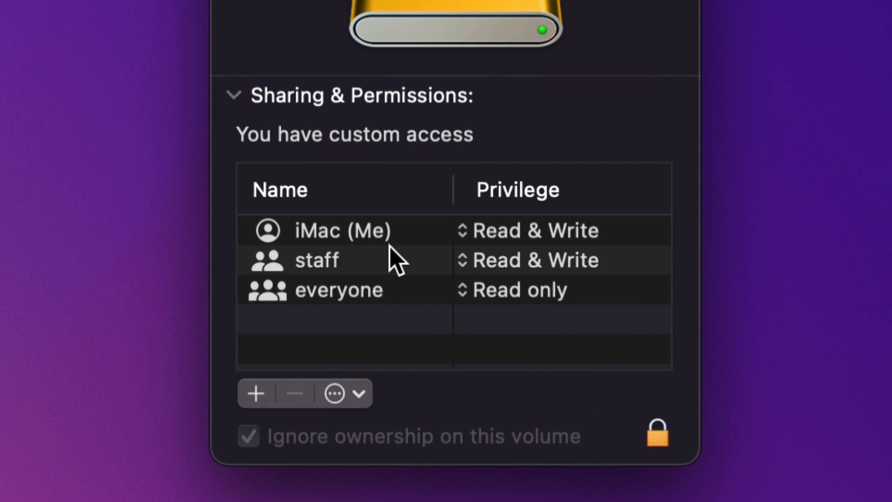
pyautogui.moveTo(495, 252)
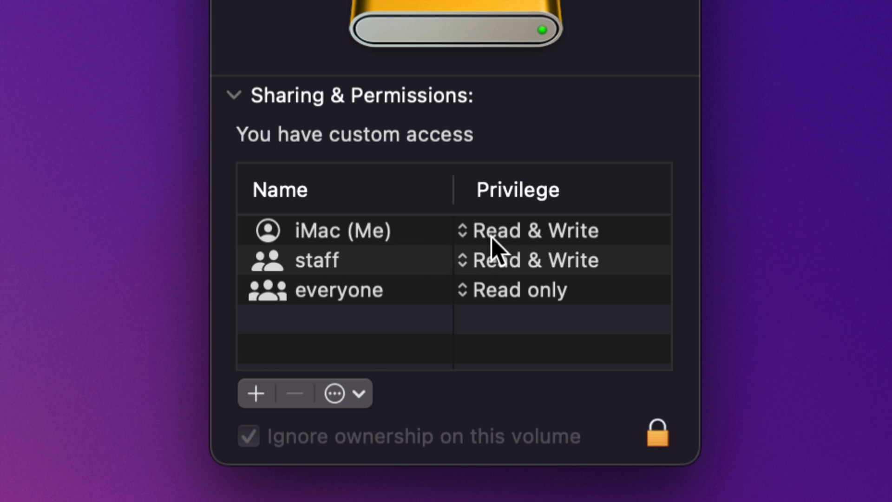
pyautogui.moveTo(481, 244)
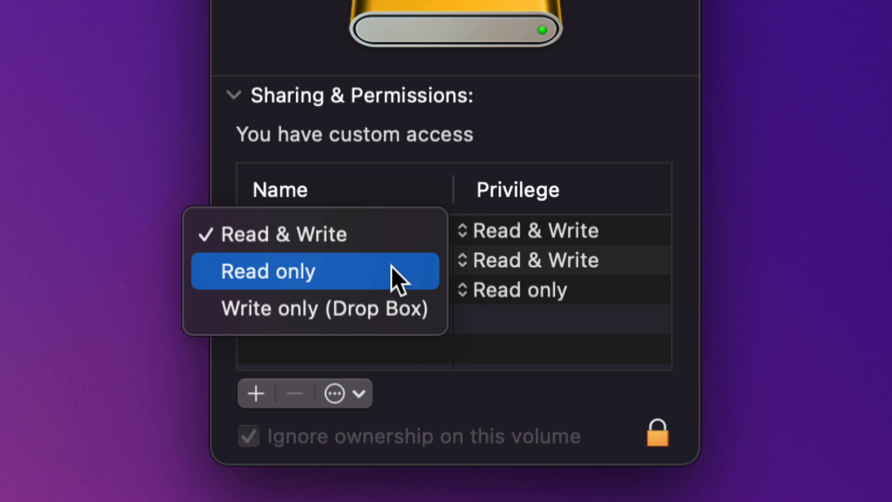
pyautogui.moveTo(295, 247)
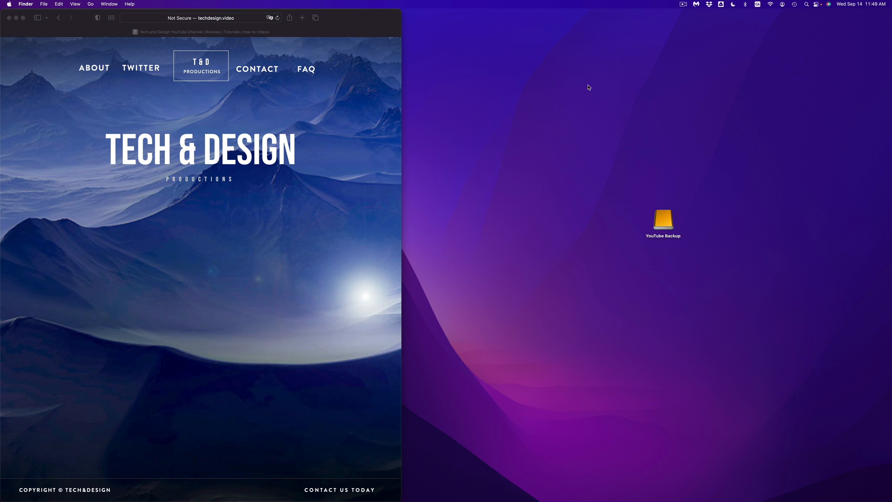
# Reopen YouTube Backup and view the YOUTUBE videos folder's info and Read & Write permissions.
pyautogui.click(662, 219)
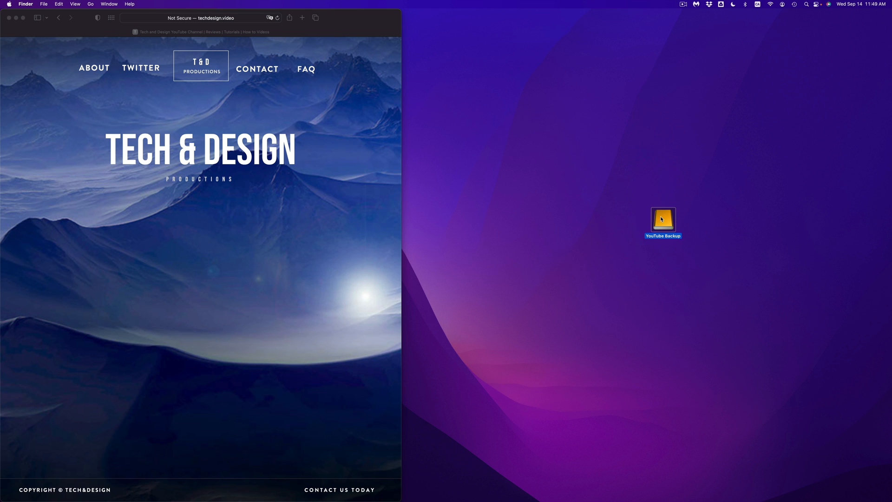
pyautogui.doubleClick(662, 220)
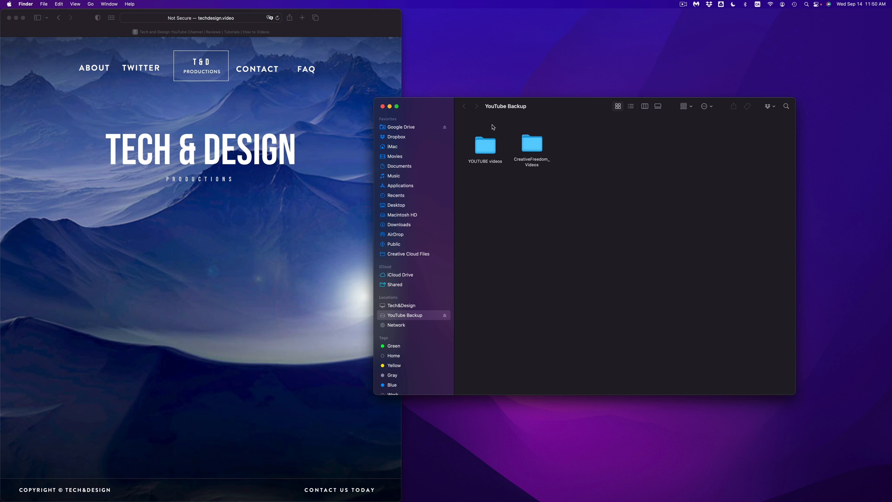
pyautogui.rightClick(484, 144)
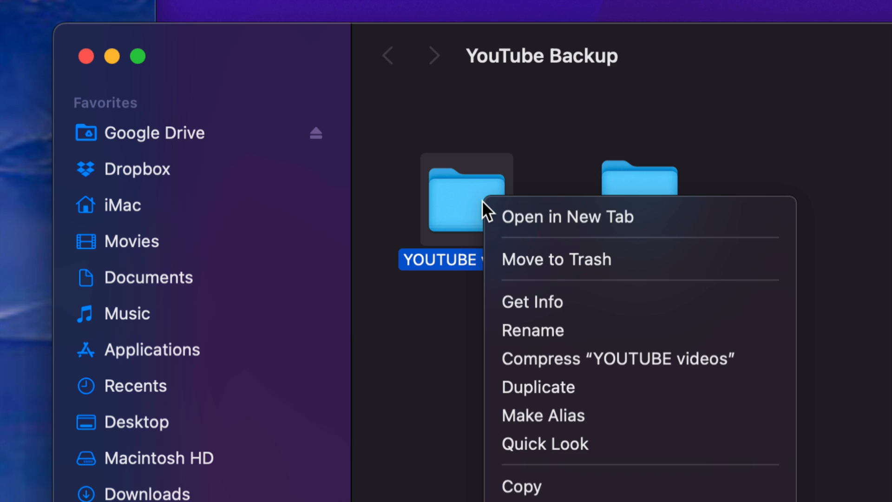
pyautogui.moveTo(533, 301)
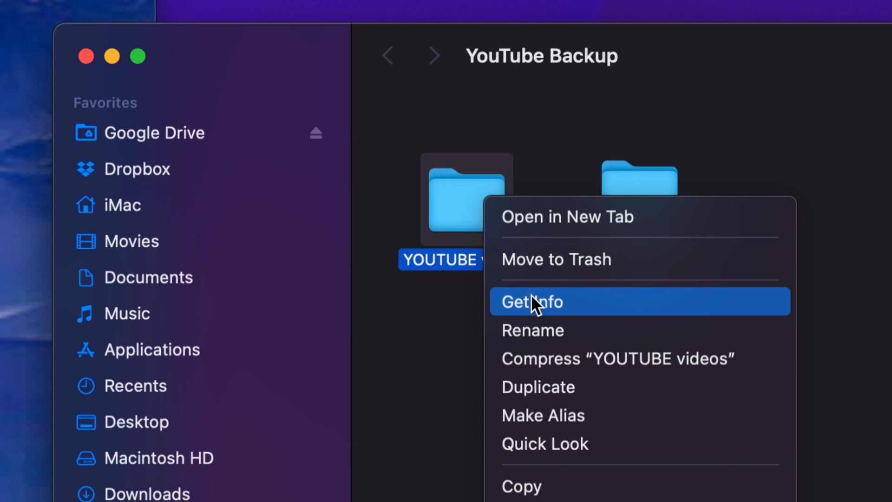
pyautogui.click(531, 301)
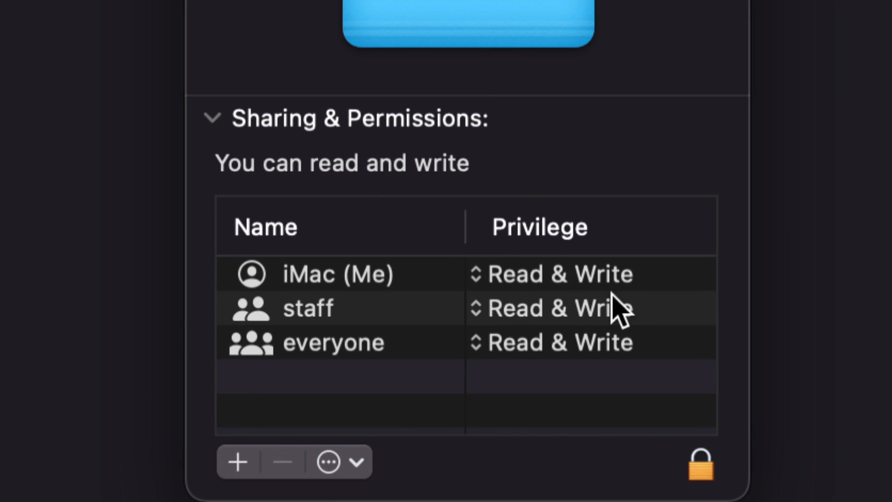
pyautogui.moveTo(589, 285)
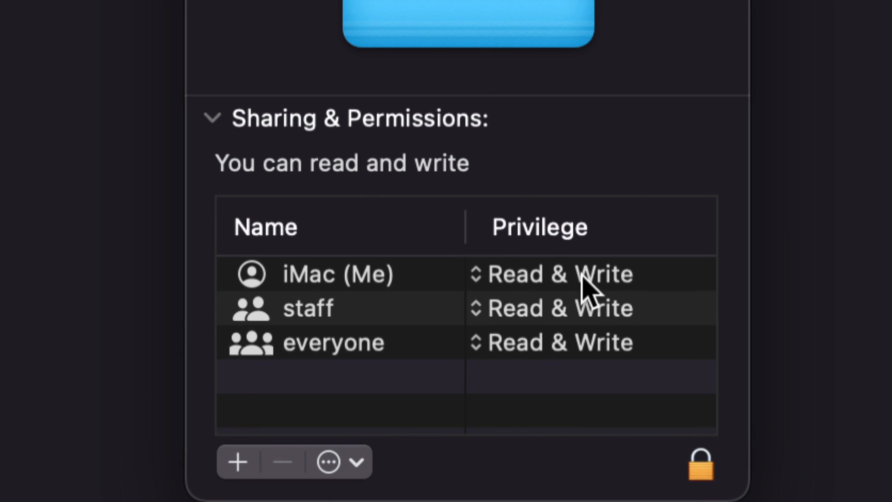
pyautogui.moveTo(447, 292)
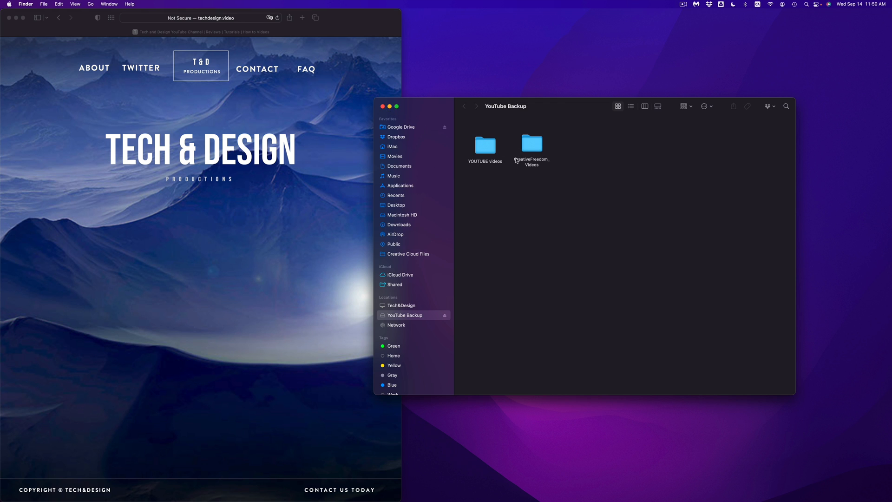
pyautogui.moveTo(529, 156)
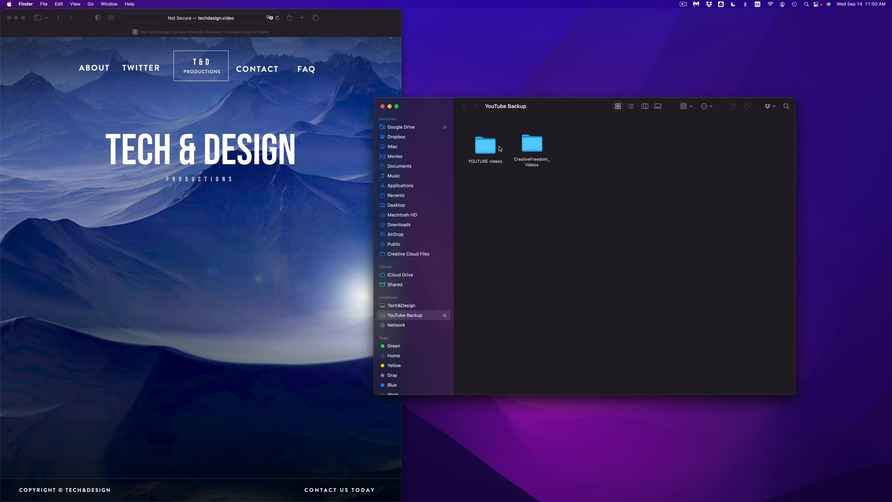
pyautogui.moveTo(527, 155)
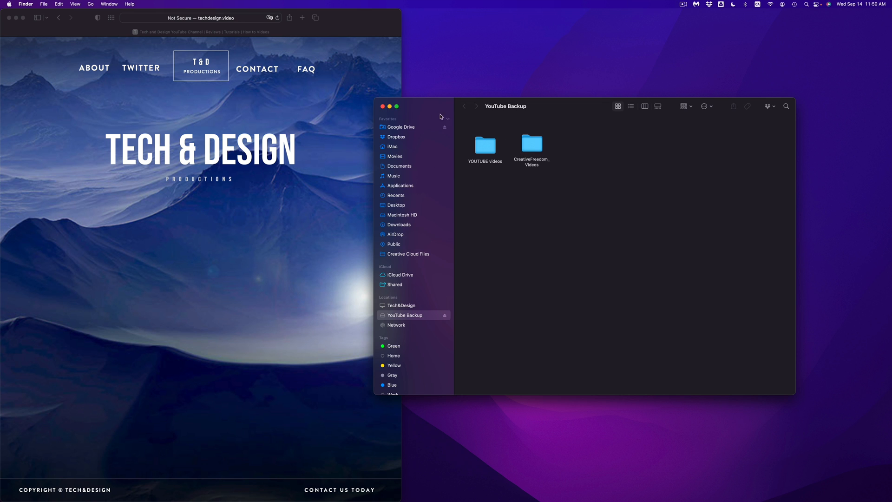
pyautogui.moveTo(420, 113)
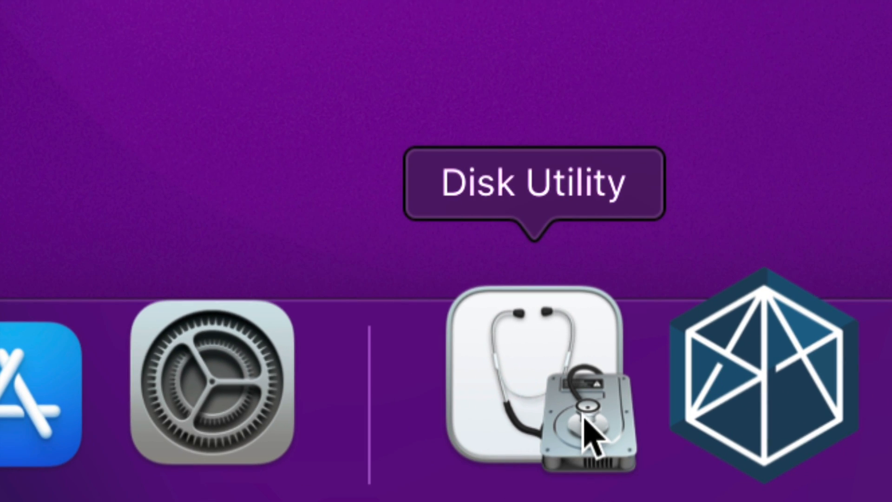
# Launch Disk Utility through a Spotlight search for 'disk'.
pyautogui.press('cmd+space')
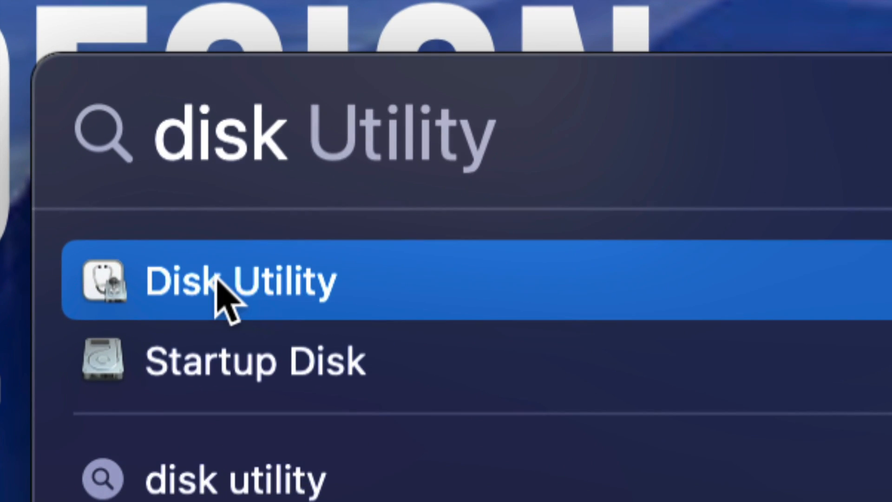
pyautogui.click(239, 279)
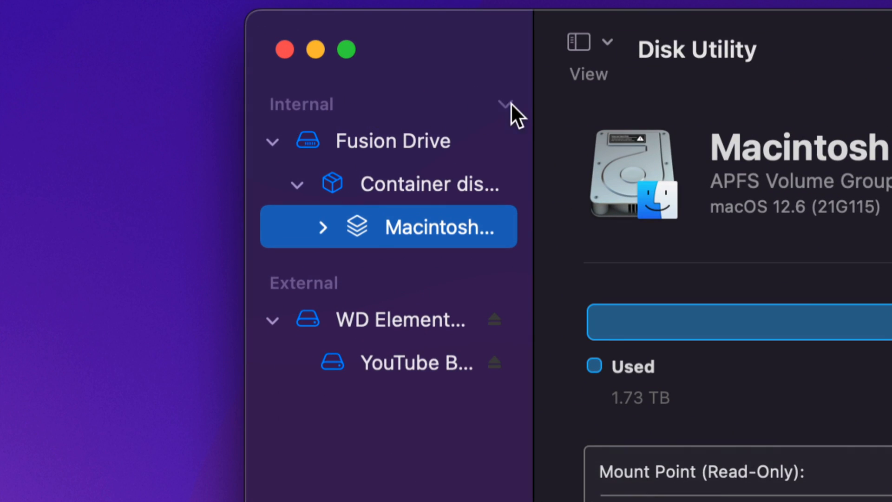
pyautogui.moveTo(509, 117)
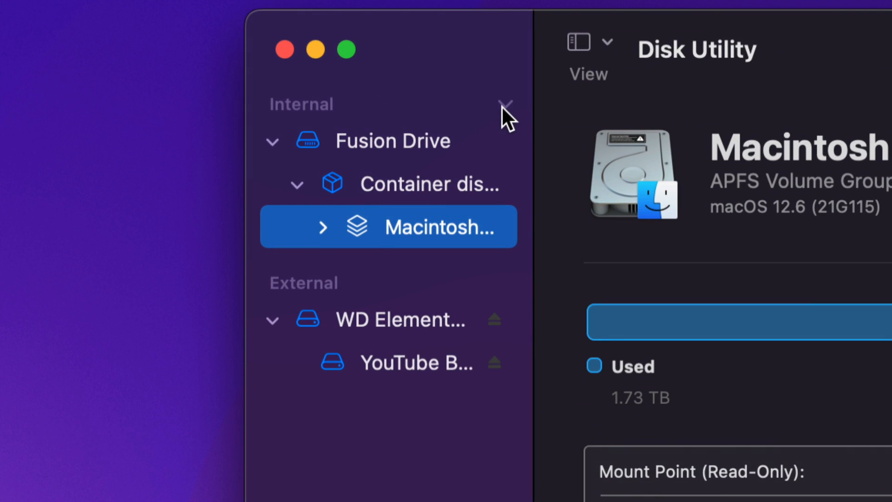
# Collapse the Internal drives section, leaving only the external WD Elements listed, and review the View menu.
pyautogui.click(505, 104)
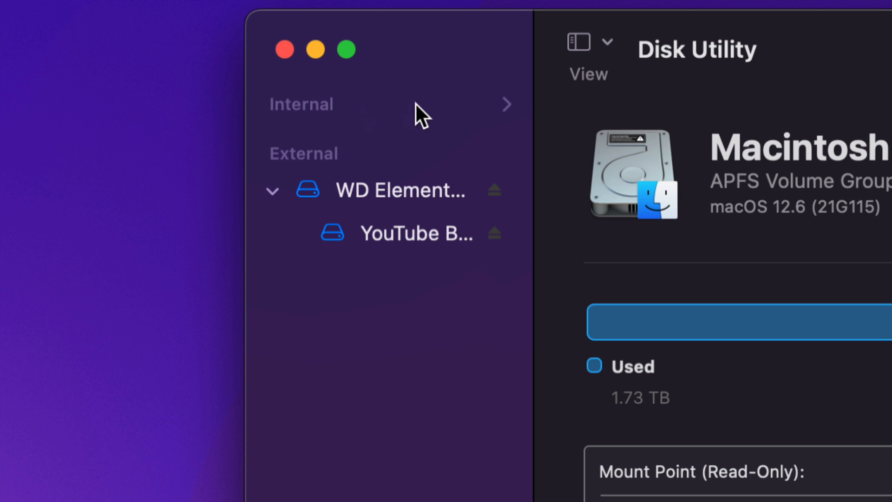
pyautogui.moveTo(548, 152)
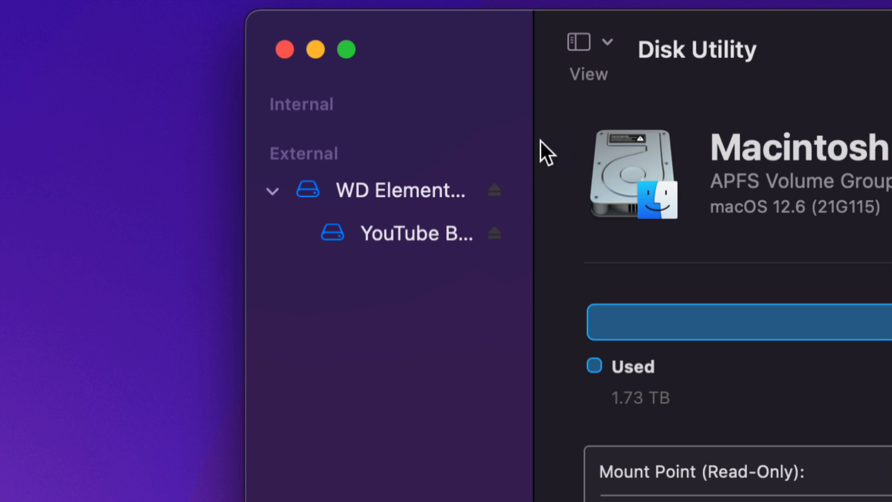
pyautogui.moveTo(612, 51)
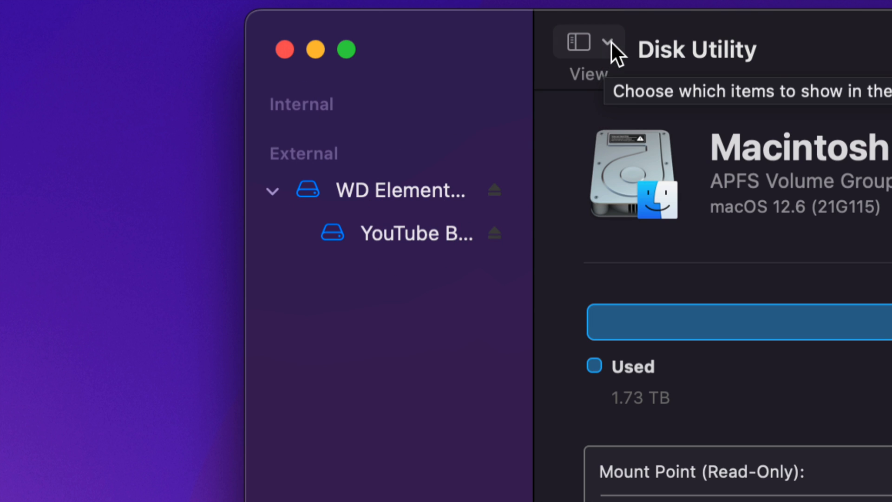
pyautogui.click(607, 40)
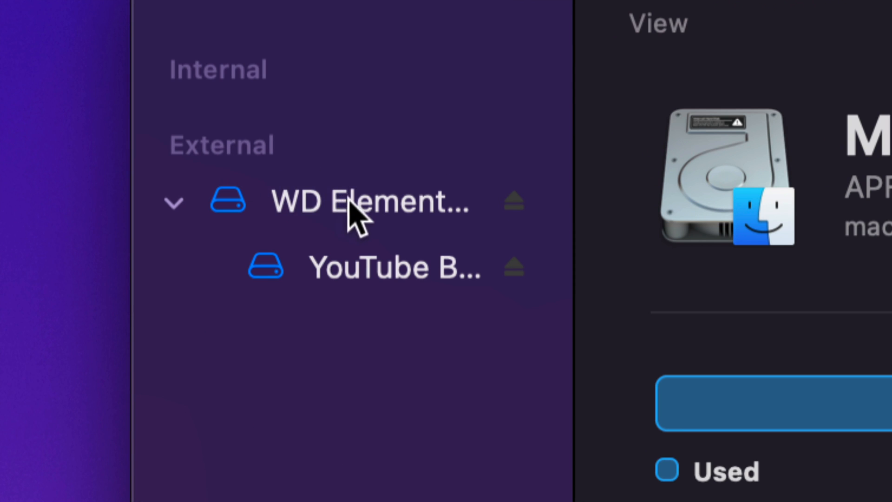
pyautogui.moveTo(373, 327)
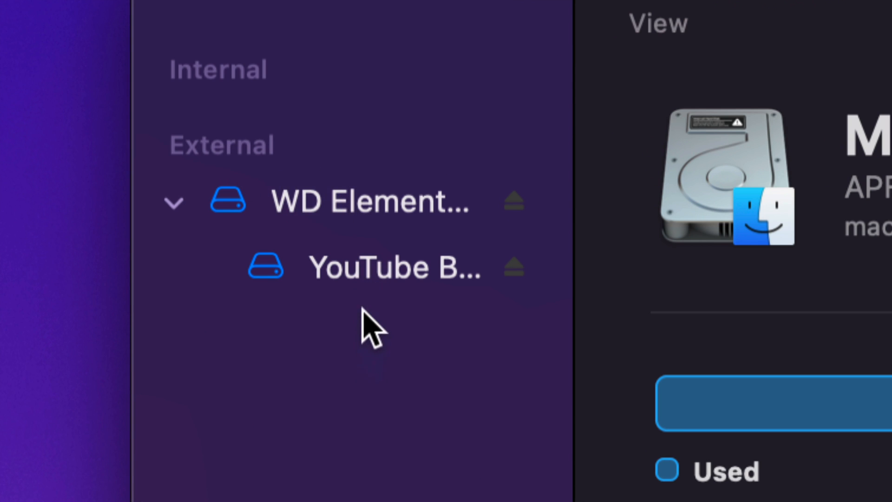
pyautogui.click(369, 201)
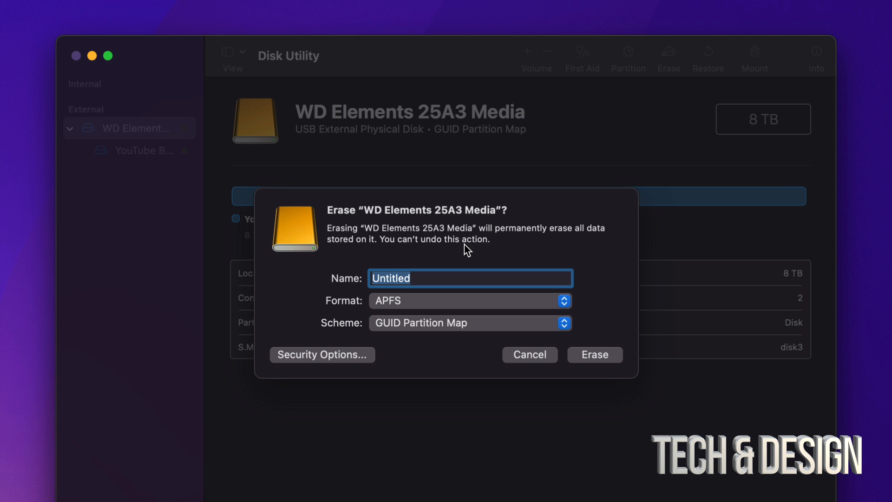
pyautogui.moveTo(481, 270)
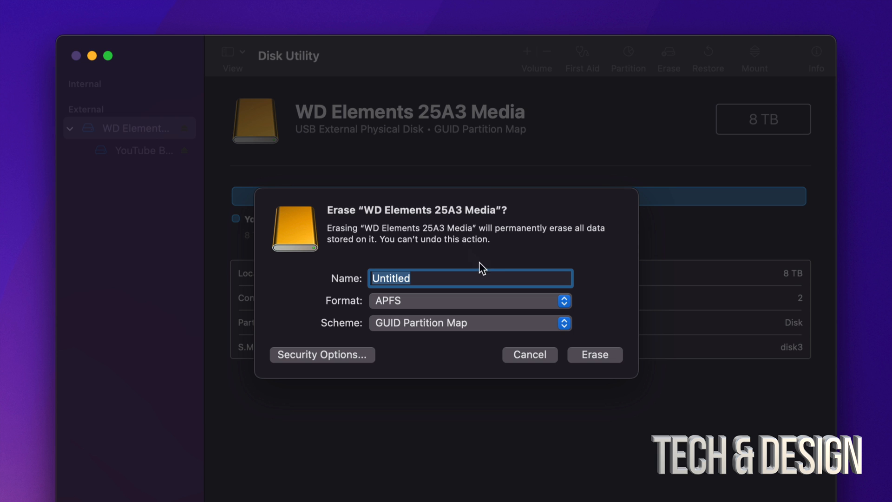
pyautogui.moveTo(519, 300)
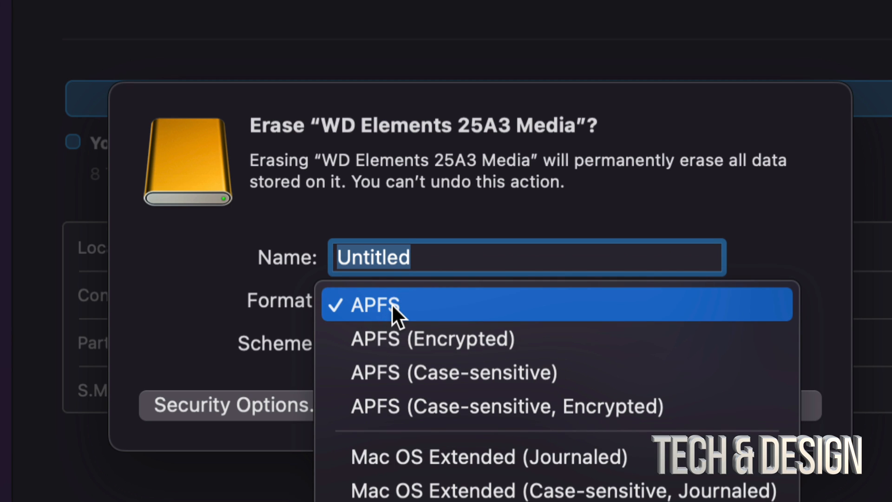
pyautogui.moveTo(455, 456)
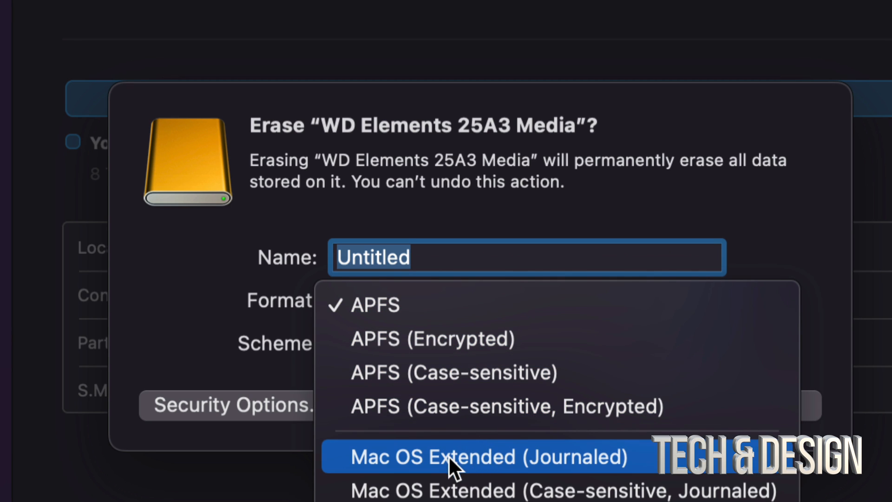
# Browse the Format and Scheme lists in the WD Elements erase prompt, keeping GUID Partition Map.
pyautogui.click(490, 457)
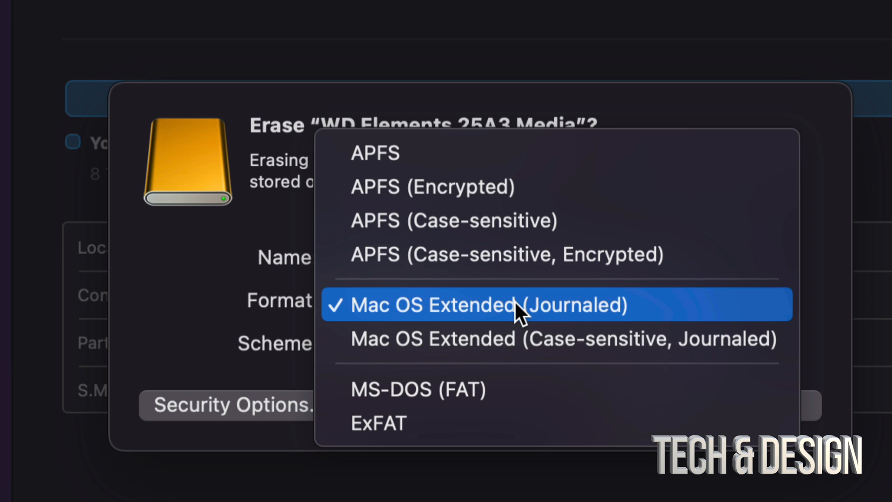
pyautogui.click(375, 154)
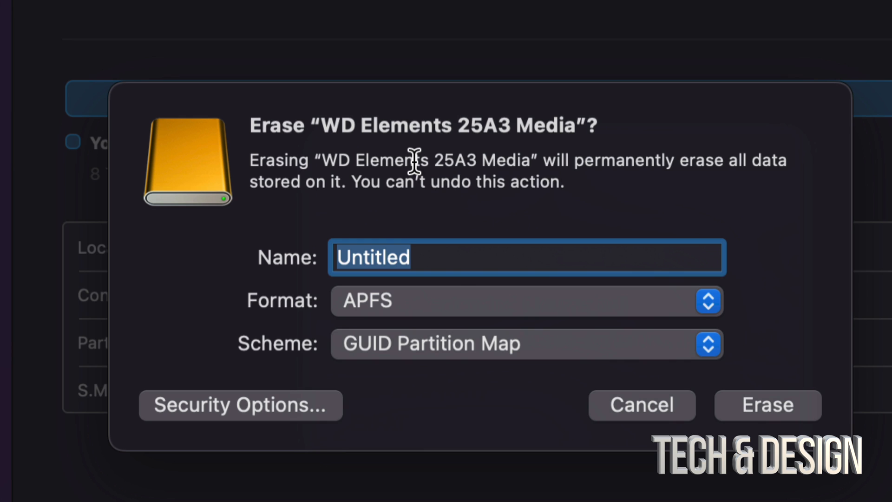
pyautogui.moveTo(475, 364)
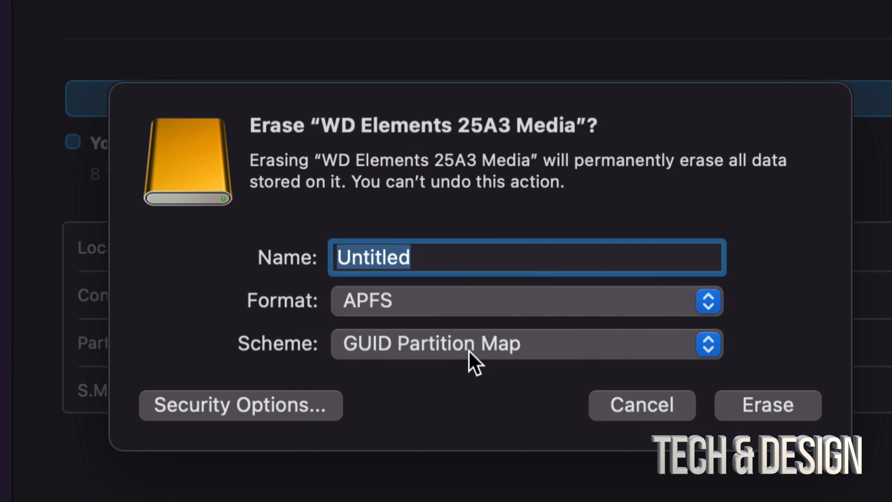
pyautogui.click(707, 343)
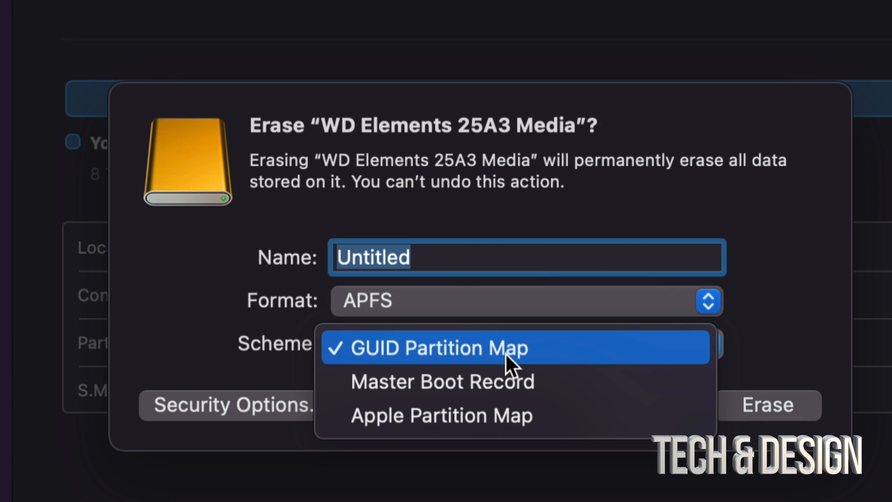
pyautogui.click(436, 348)
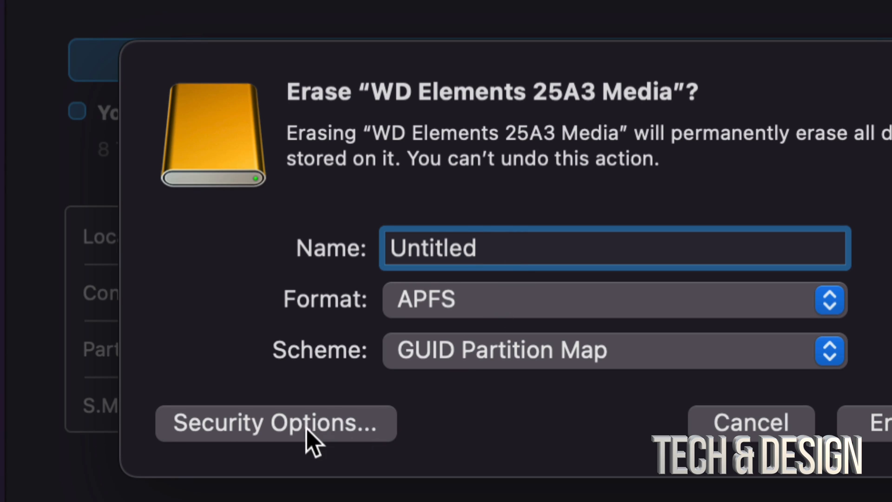
pyautogui.click(275, 424)
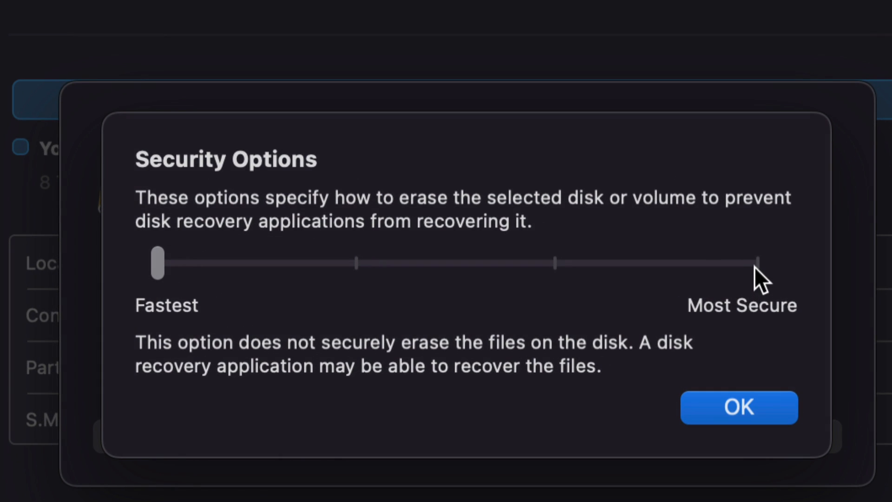
pyautogui.moveTo(158, 263); pyautogui.dragTo(754, 255)
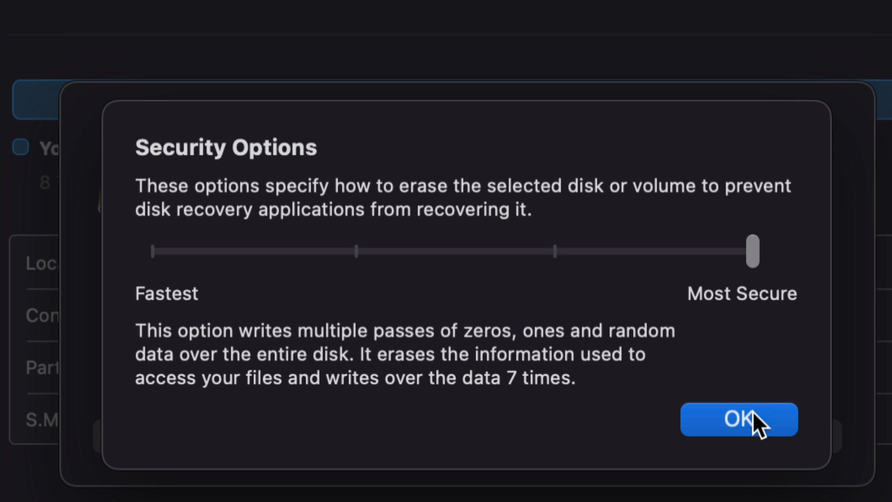
pyautogui.moveTo(751, 251); pyautogui.dragTo(552, 240)
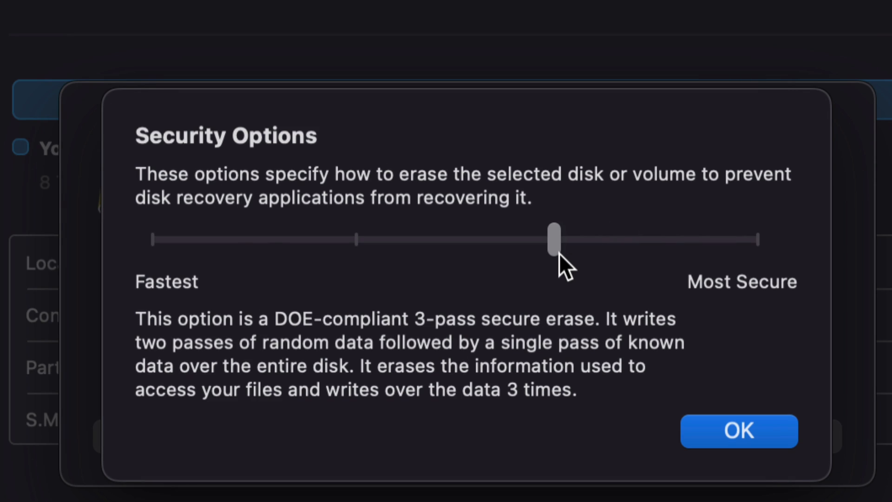
pyautogui.moveTo(555, 239); pyautogui.dragTo(357, 250)
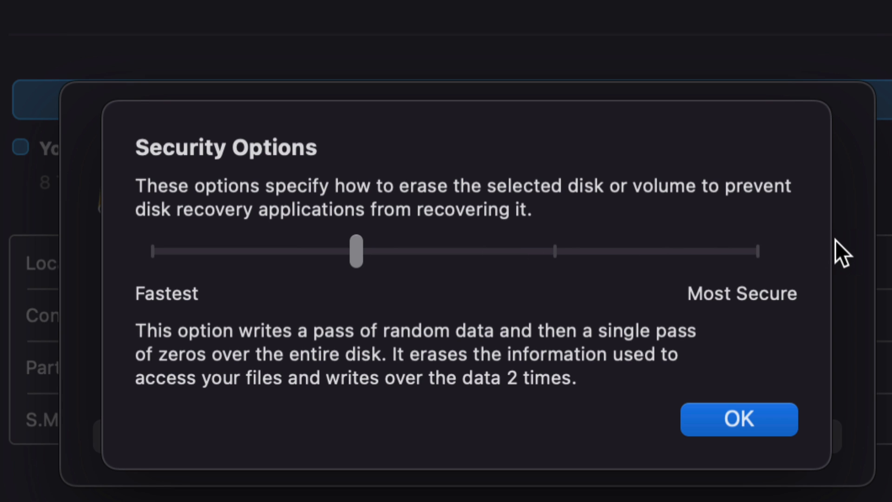
pyautogui.moveTo(727, 268)
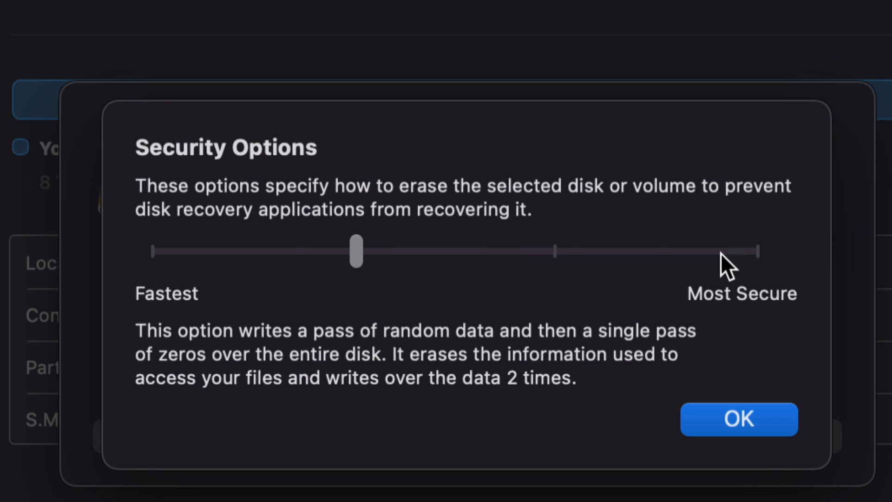
pyautogui.moveTo(159, 262)
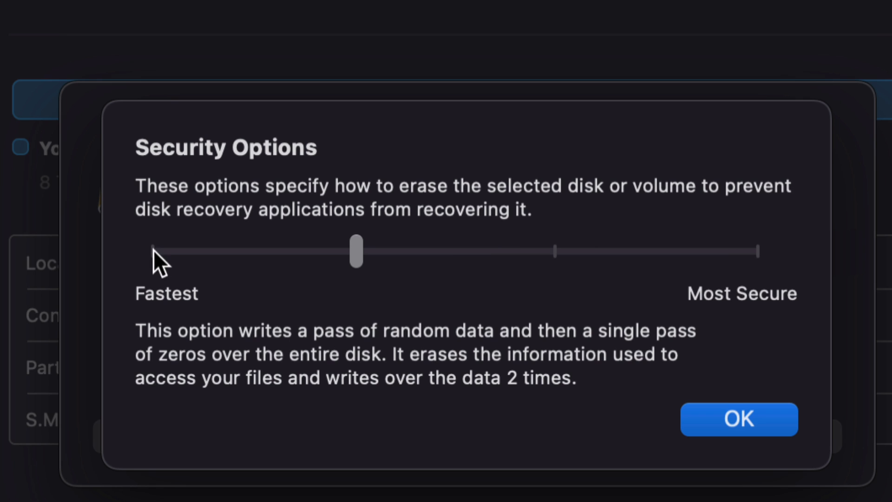
pyautogui.moveTo(357, 253); pyautogui.dragTo(158, 263)
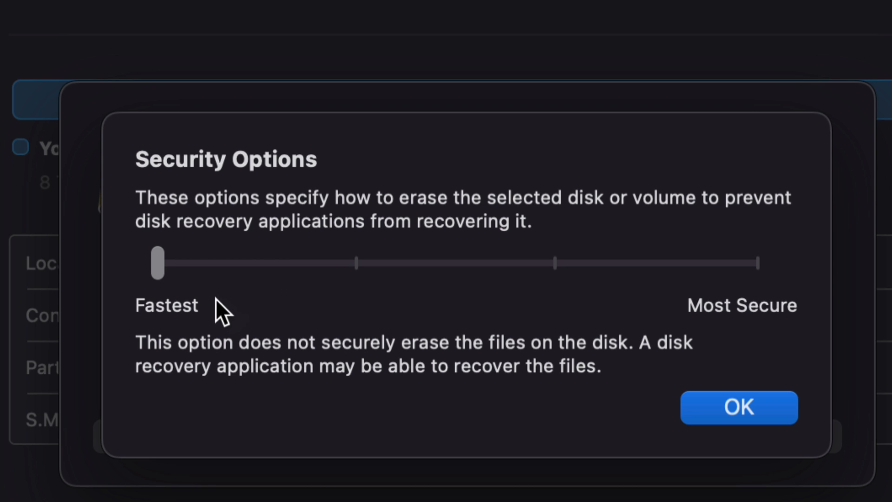
pyautogui.moveTo(515, 358)
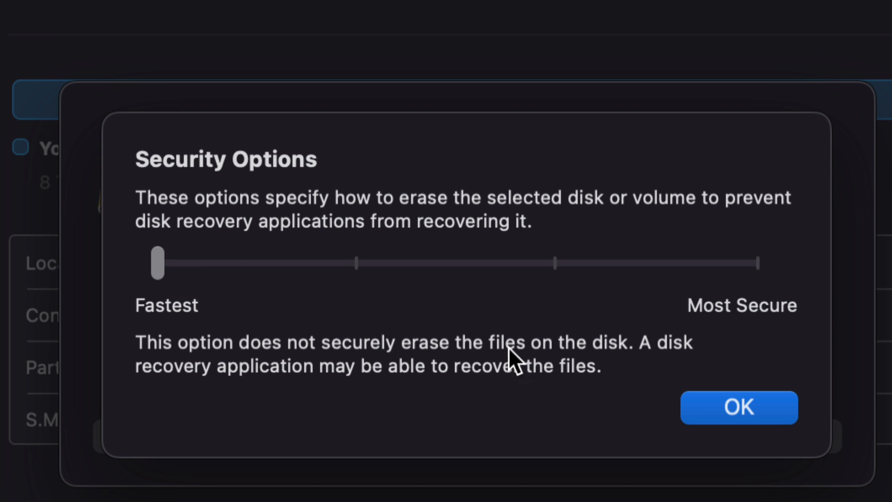
pyautogui.moveTo(158, 262); pyautogui.dragTo(355, 250)
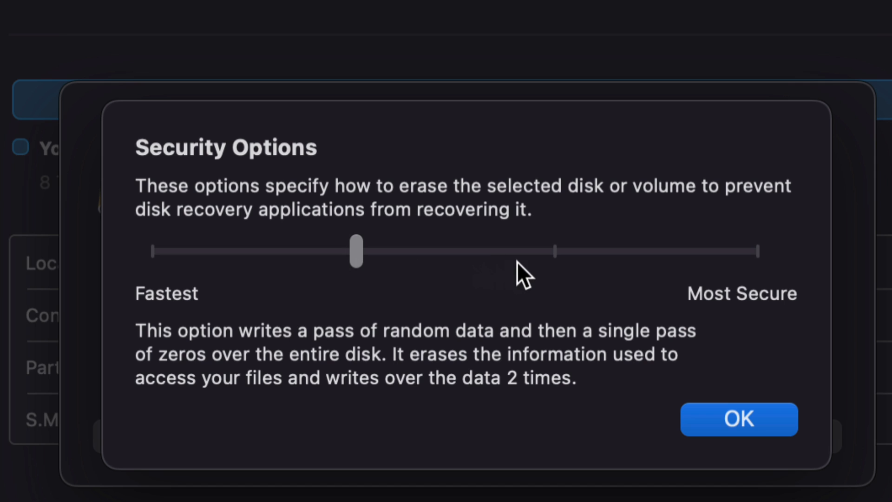
pyautogui.moveTo(356, 252); pyautogui.dragTo(753, 252)
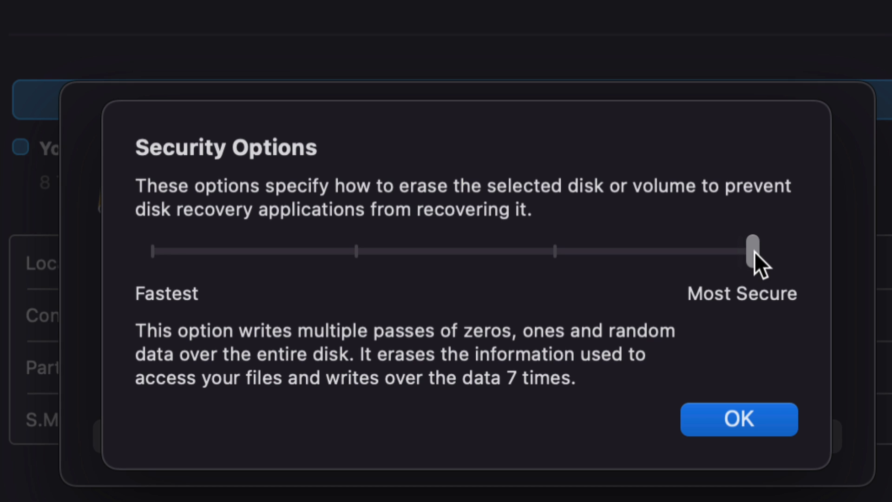
pyautogui.moveTo(771, 310)
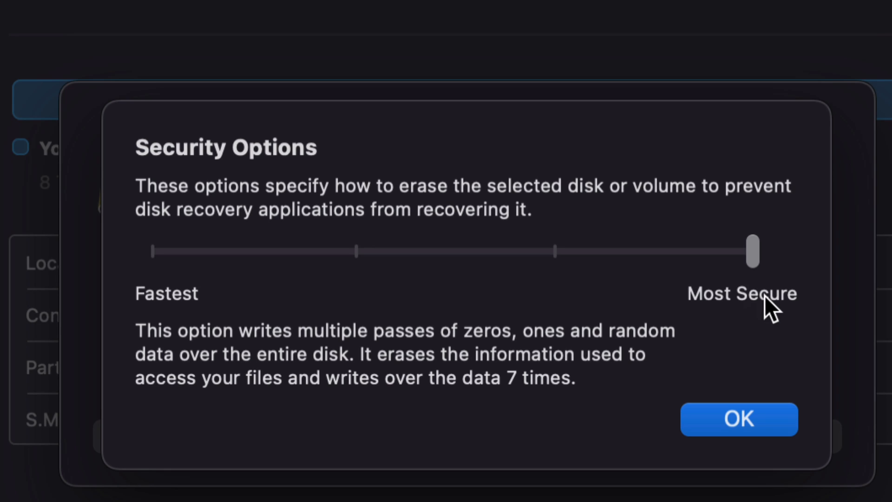
pyautogui.moveTo(182, 267)
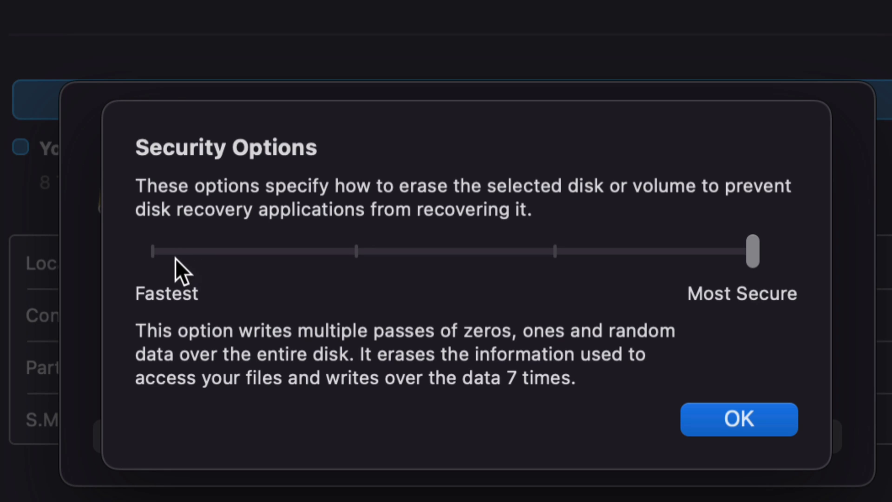
pyautogui.moveTo(752, 250); pyautogui.dragTo(158, 263)
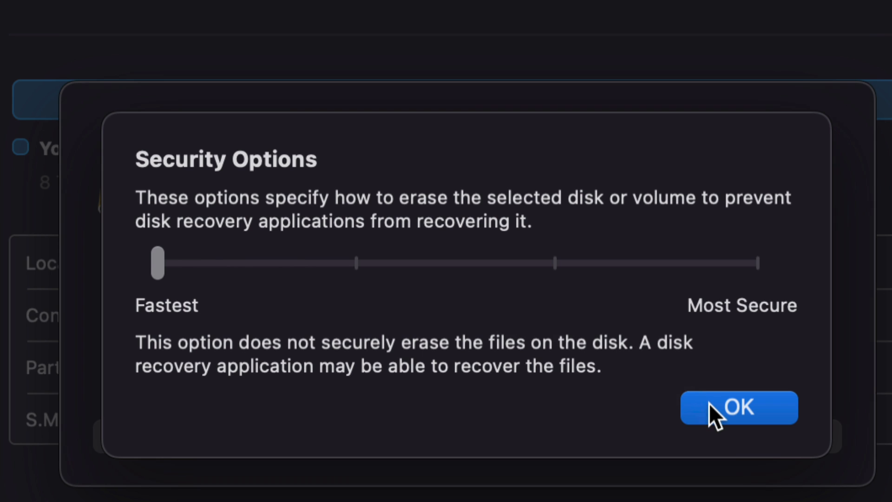
pyautogui.click(739, 406)
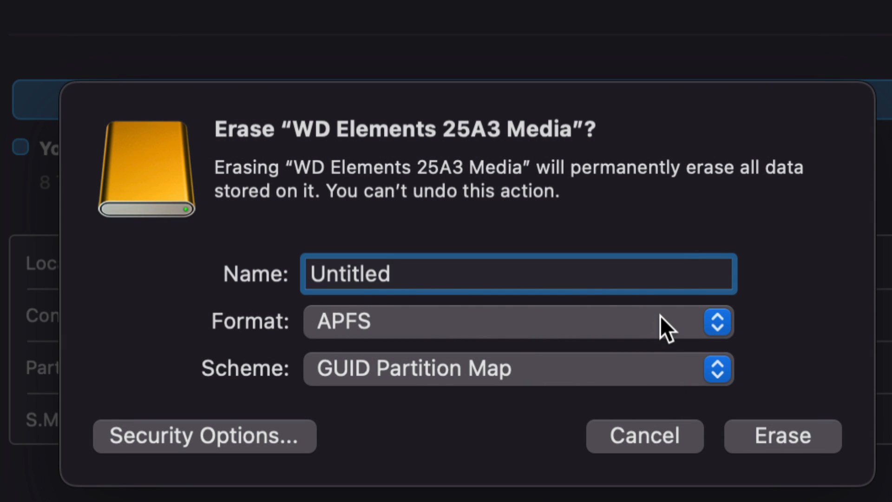
# Erase WD Elements 25A3 Media as Mac OS Extended (Journaled) named Untitled.
pyautogui.click(717, 323)
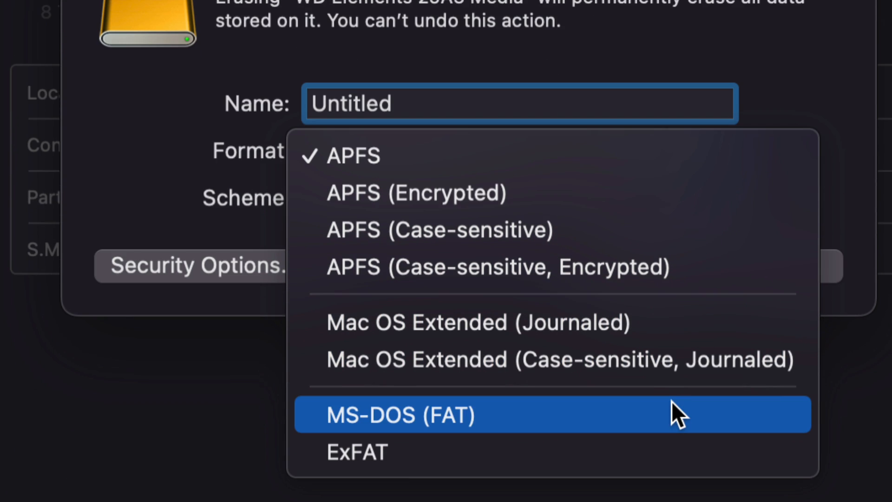
pyautogui.moveTo(477, 322)
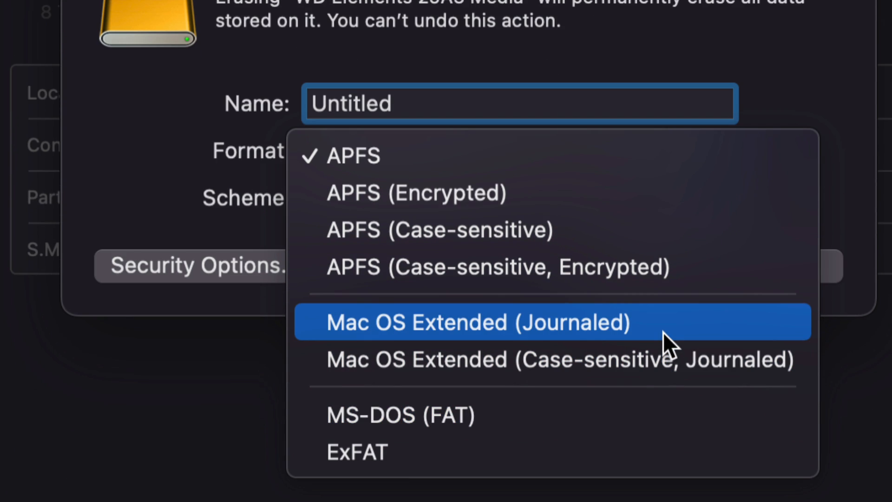
pyautogui.moveTo(517, 156)
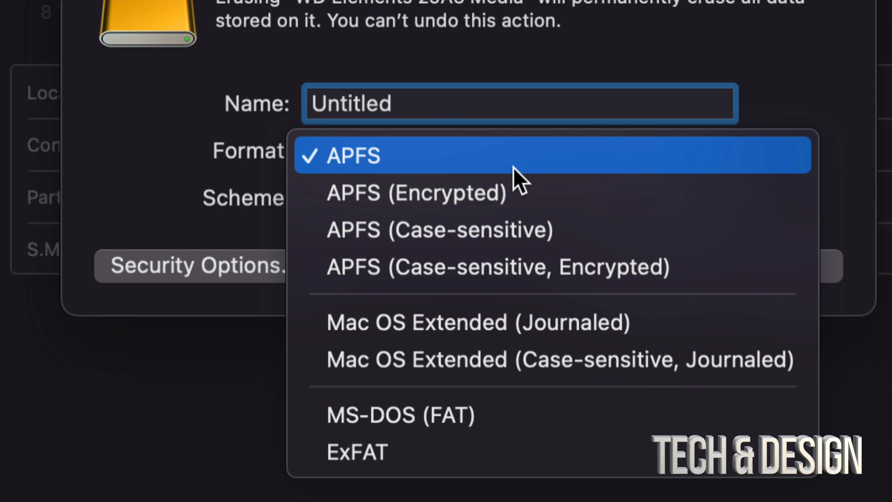
pyautogui.moveTo(357, 451)
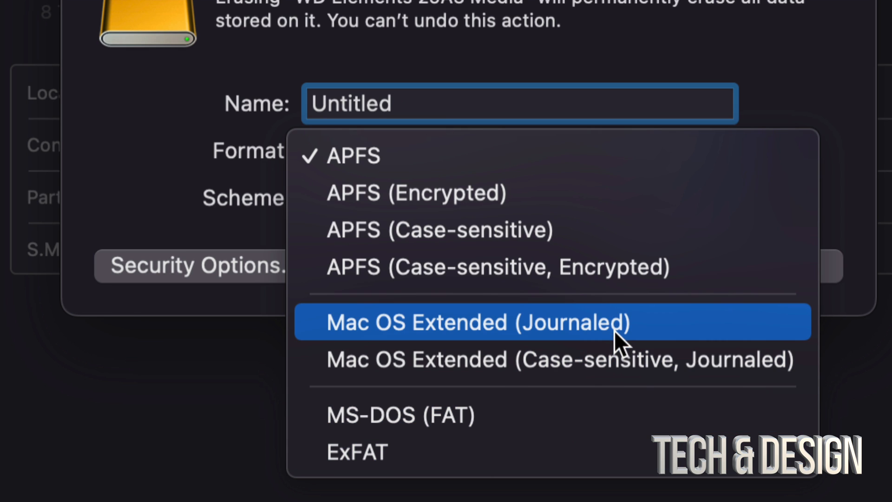
pyautogui.click(478, 322)
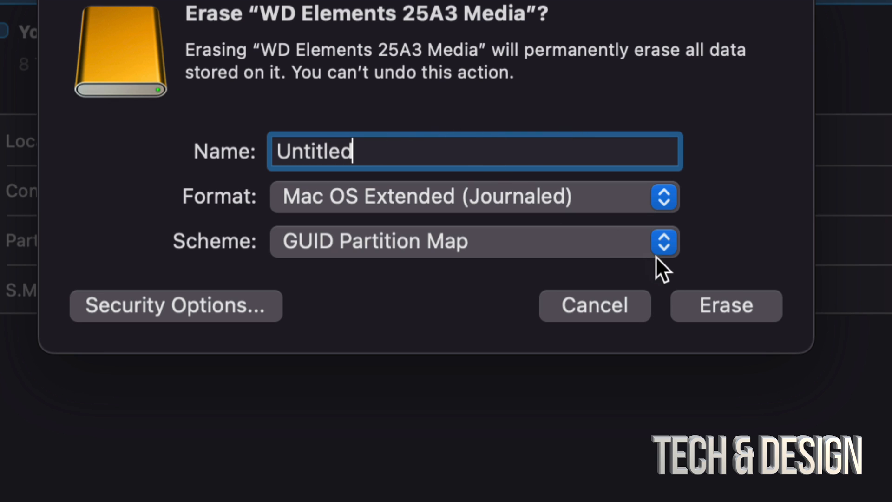
pyautogui.click(726, 305)
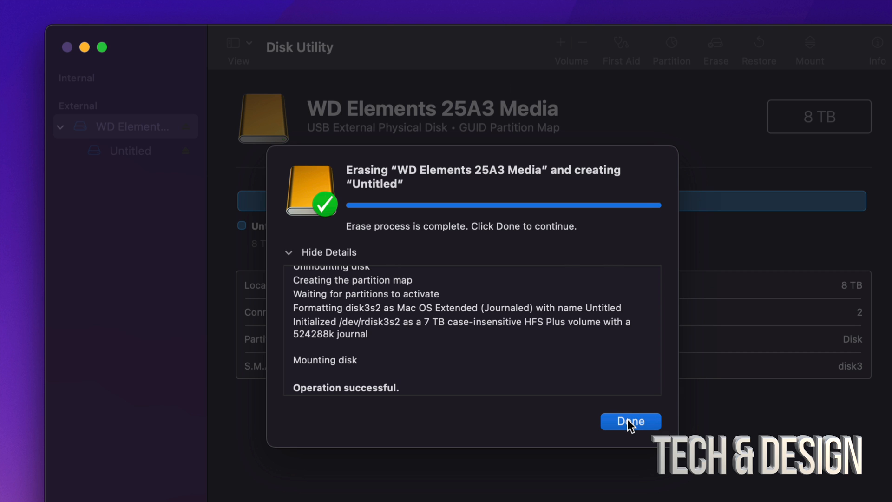
# Dismiss the erase report and show the Untitled volume mounted at /Volumes/Untitled.
pyautogui.click(630, 422)
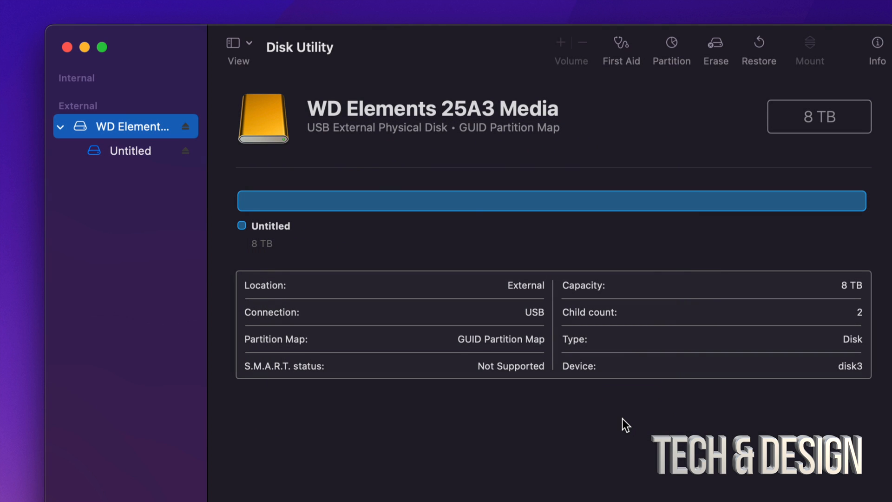
pyautogui.moveTo(753, 326)
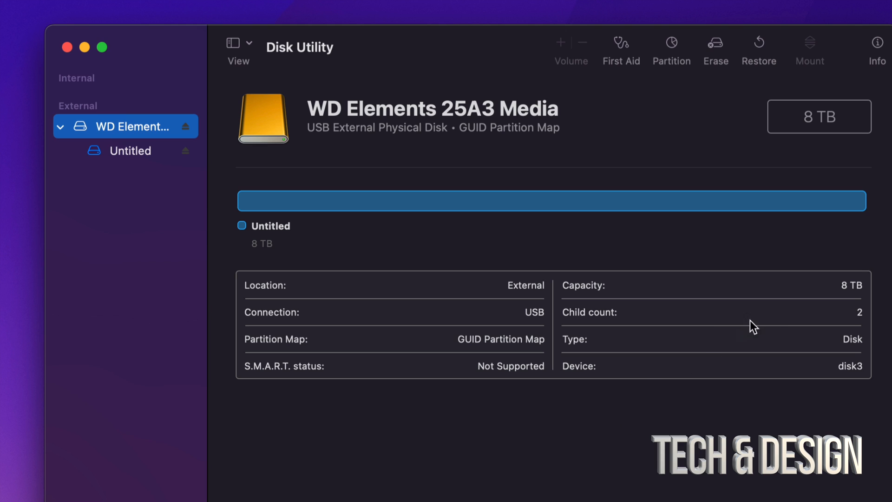
pyautogui.moveTo(127, 155)
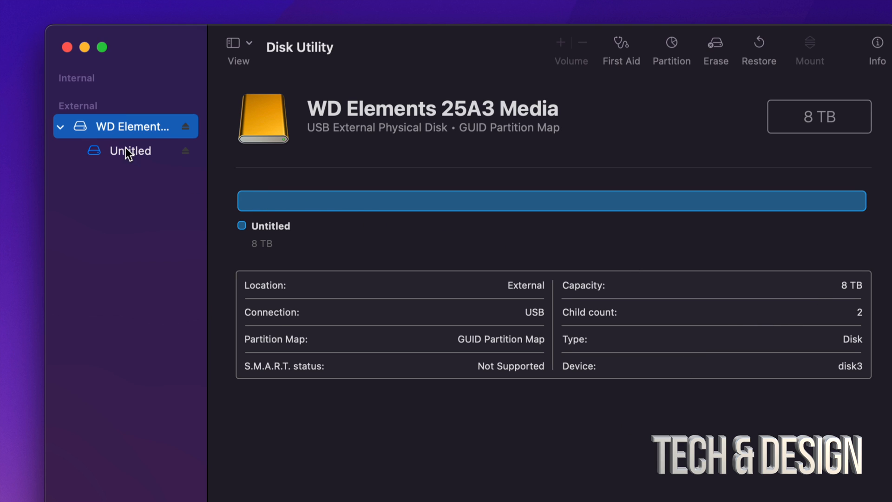
pyautogui.click(130, 151)
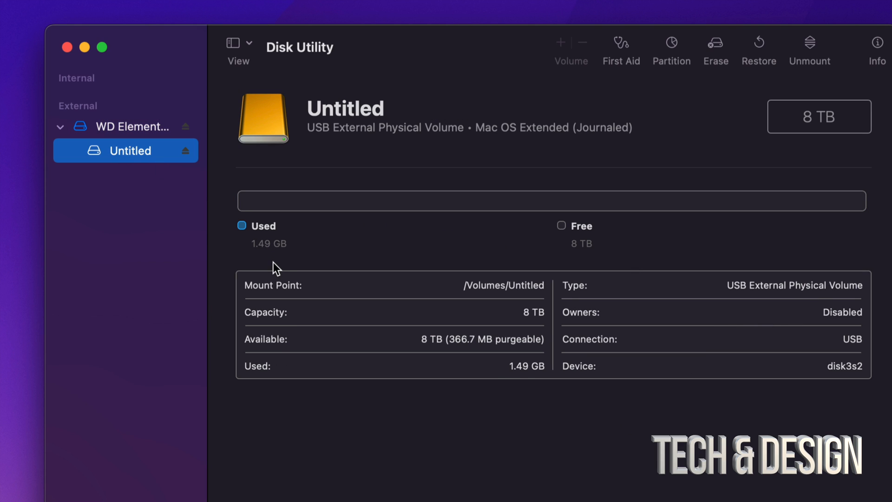
pyautogui.moveTo(249, 244)
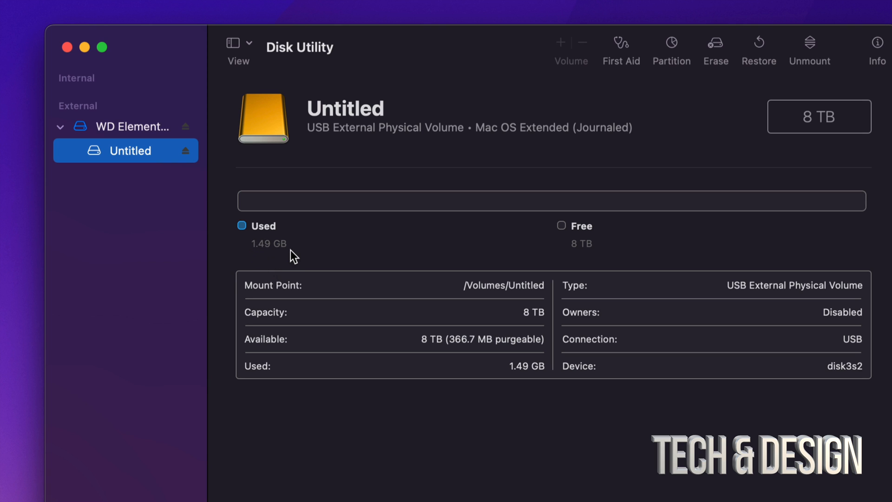
pyautogui.moveTo(575, 246)
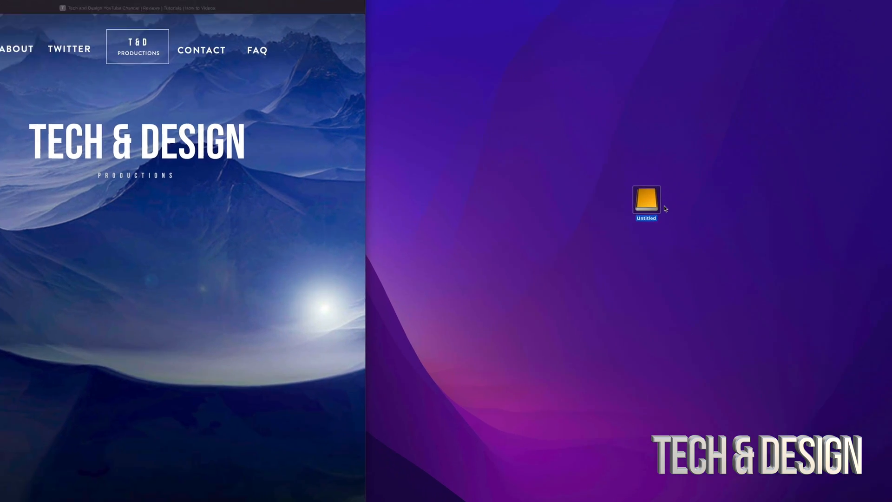
pyautogui.doubleClick(645, 202)
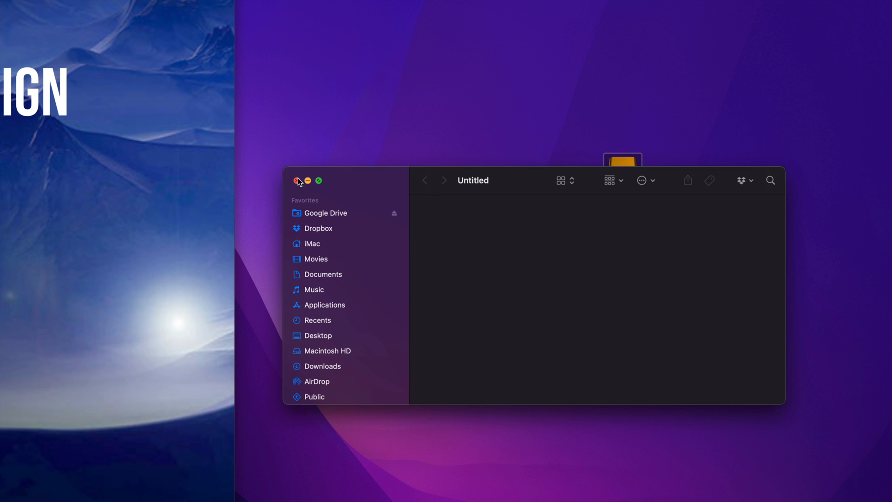
pyautogui.click(298, 181)
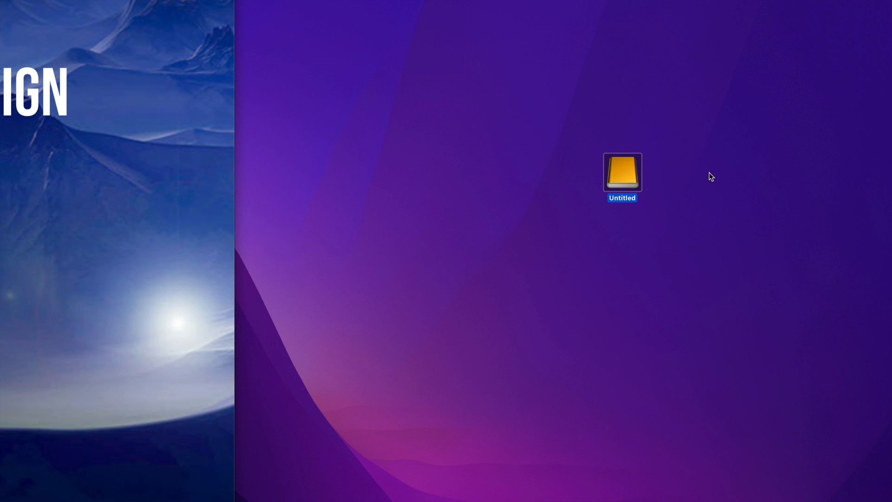